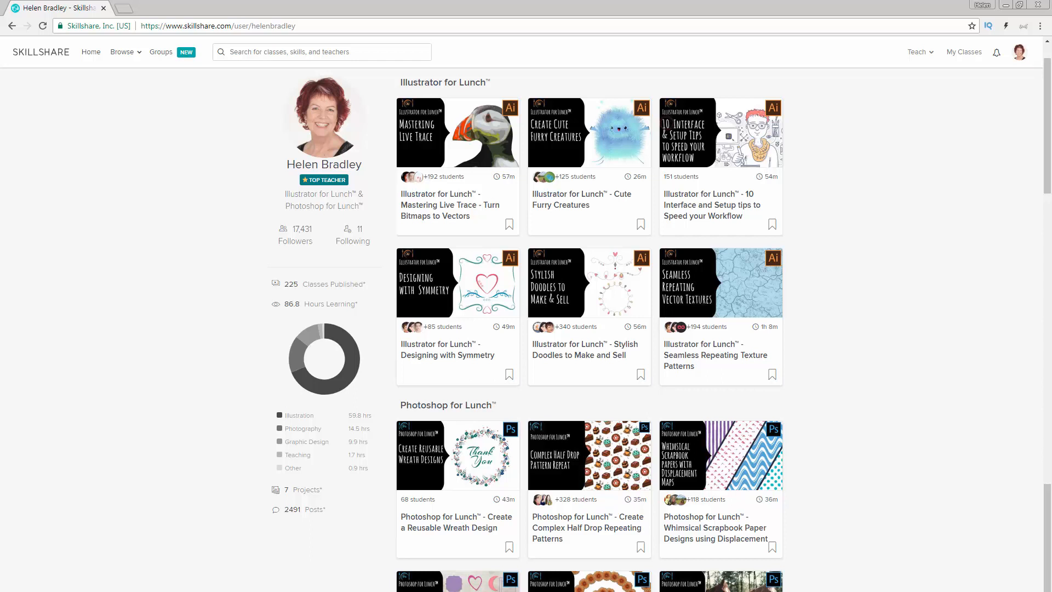
Step: Switch from the Skillshare profile to the Udemy tab listing the instructor's Illustrator courses
click(163, 7)
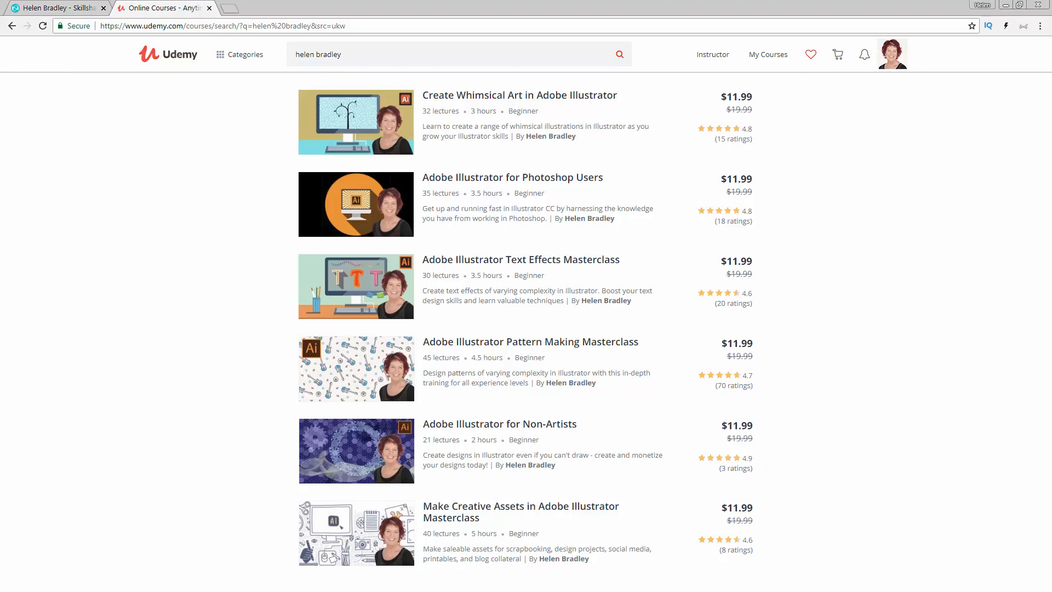
click(692, 580)
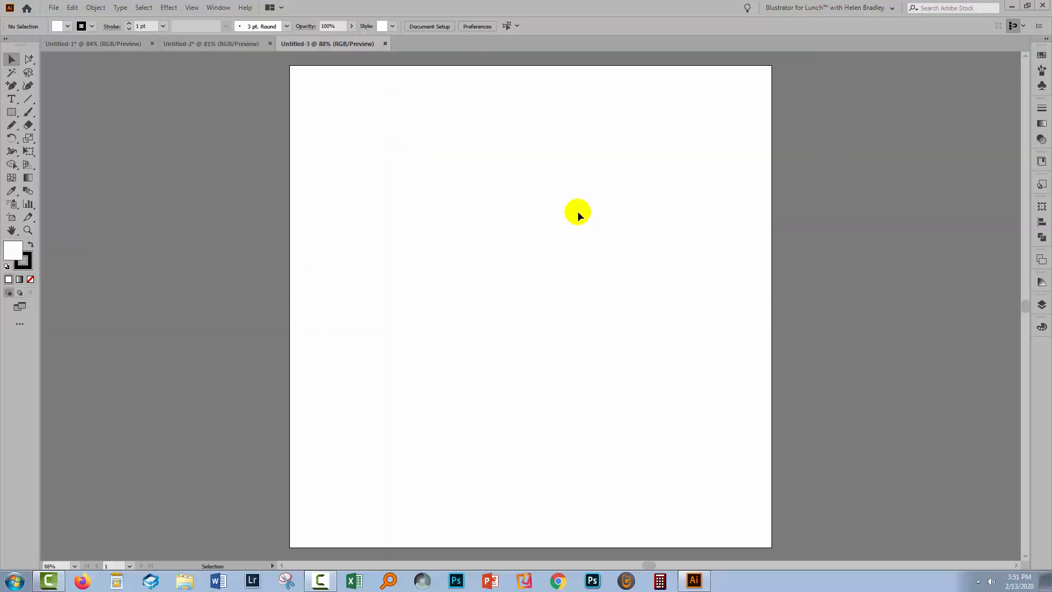
mouse_move(578, 214)
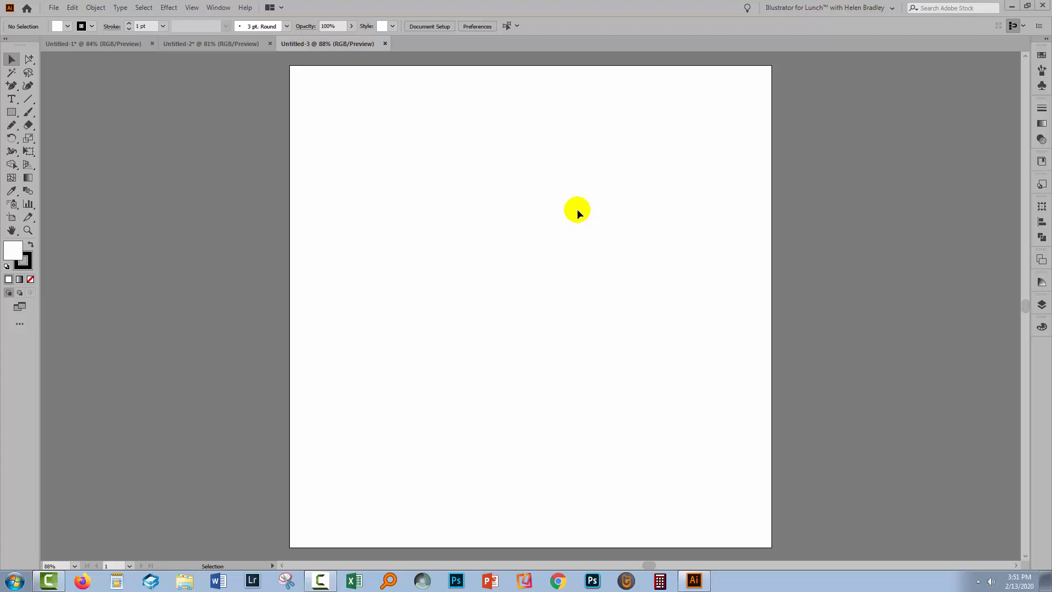
mouse_move(503, 221)
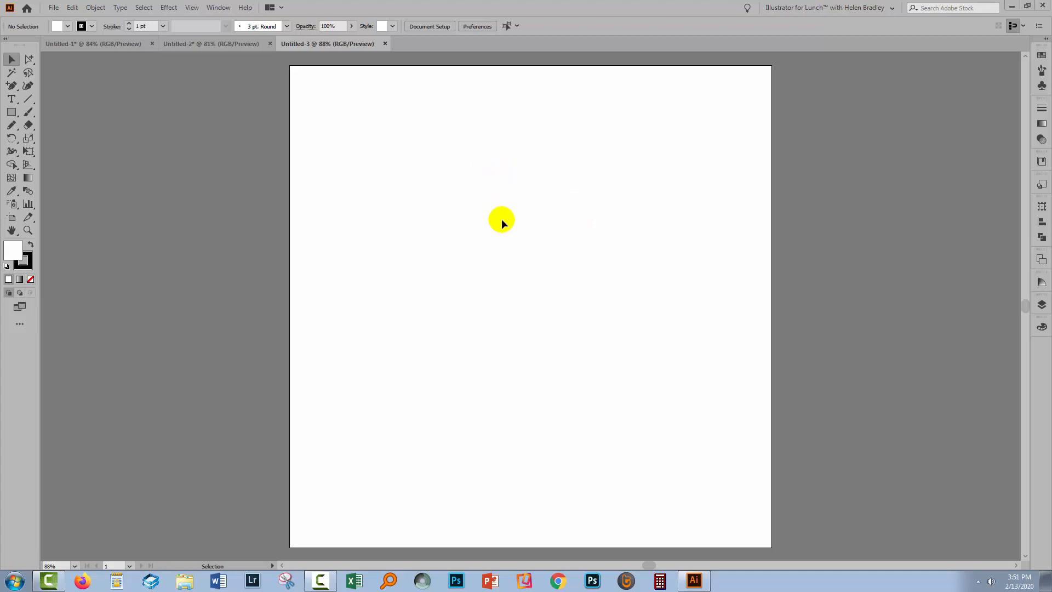
mouse_move(45, 237)
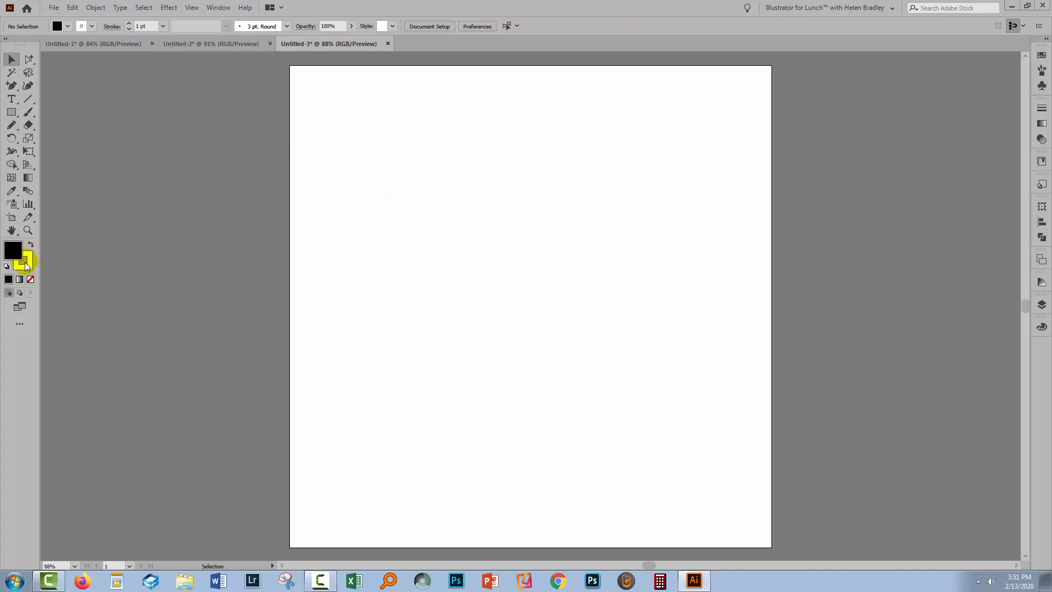
Step: Set the stroke to None so the default black fill has no outline
click(13, 250)
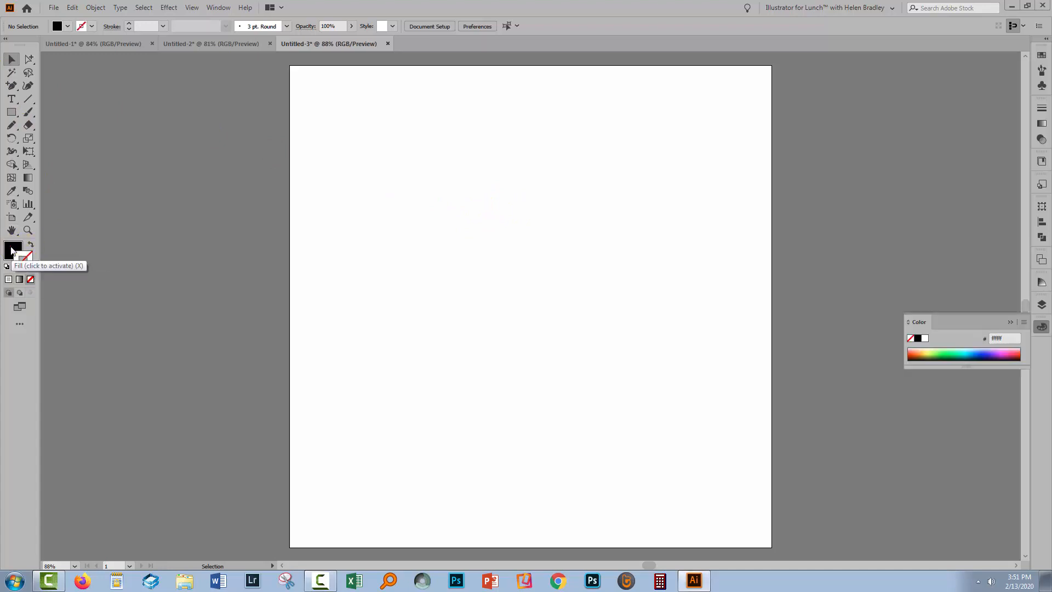
mouse_move(11, 100)
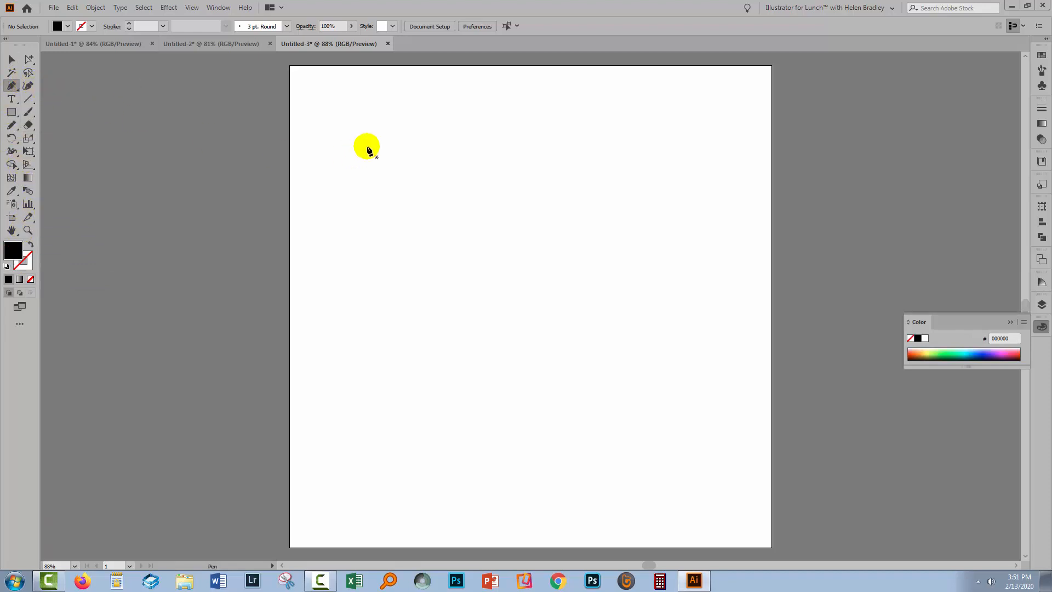
Step: Draw a small pink heart with the Pen tool and a tall no-fill rectangle beneath it
click(999, 355)
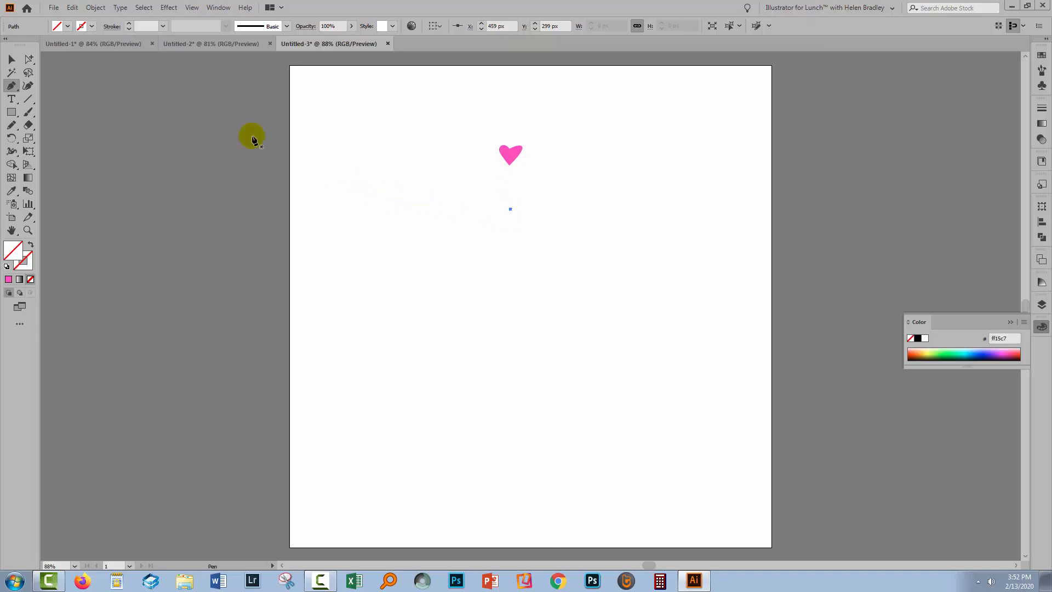
click(11, 59)
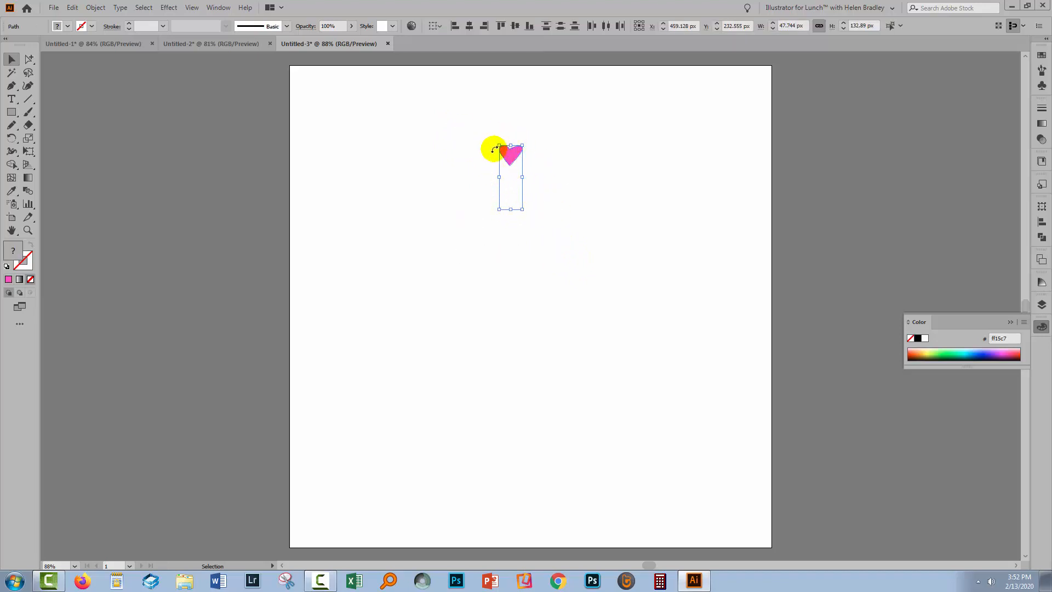
mouse_move(490, 164)
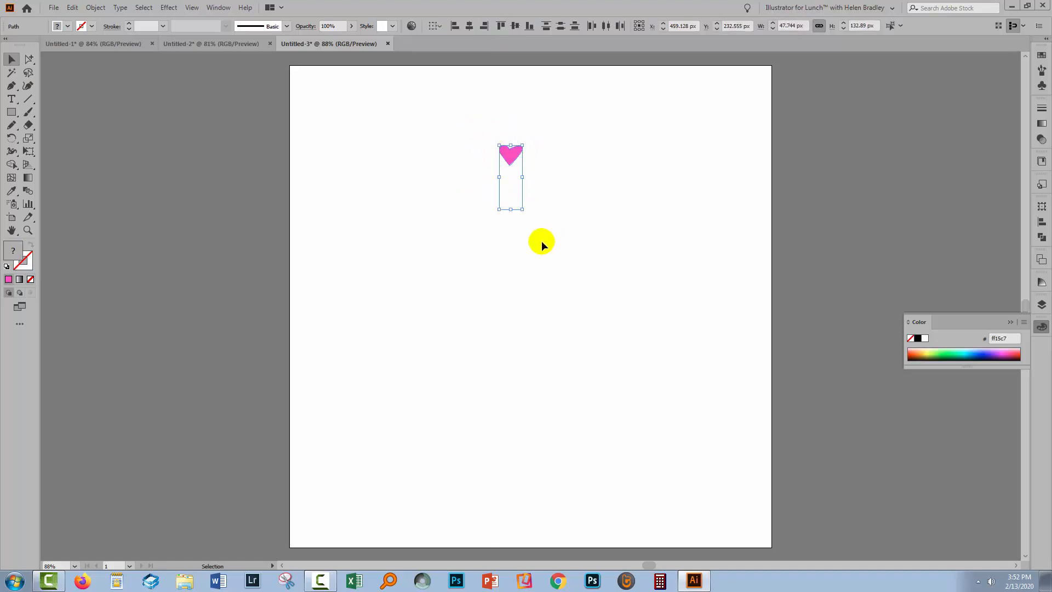
Step: Group the heart with the rectangle and bring up the Distort & Transform effects
click(95, 7)
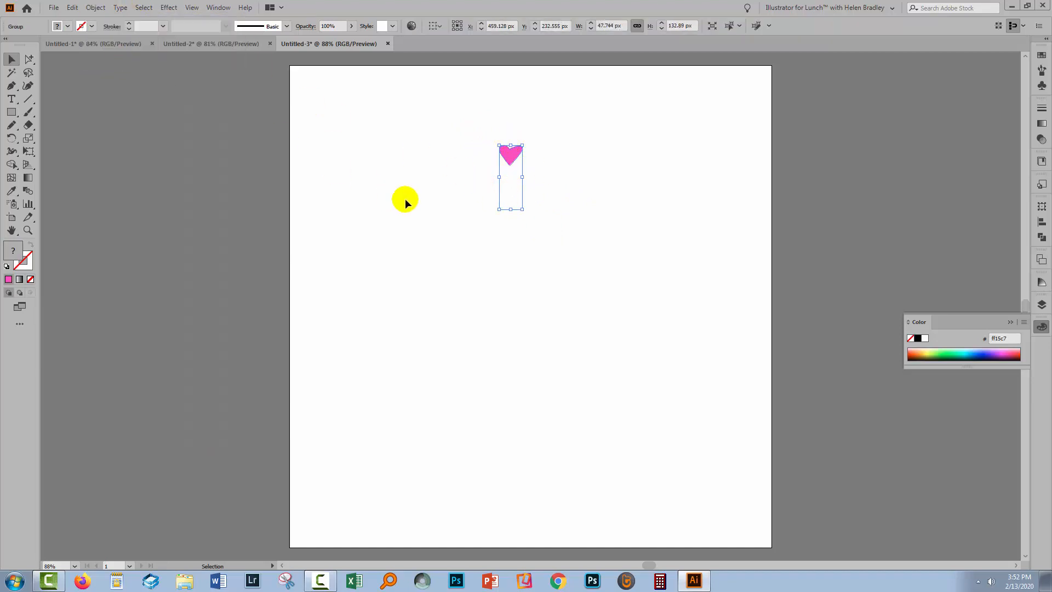
mouse_move(205, 32)
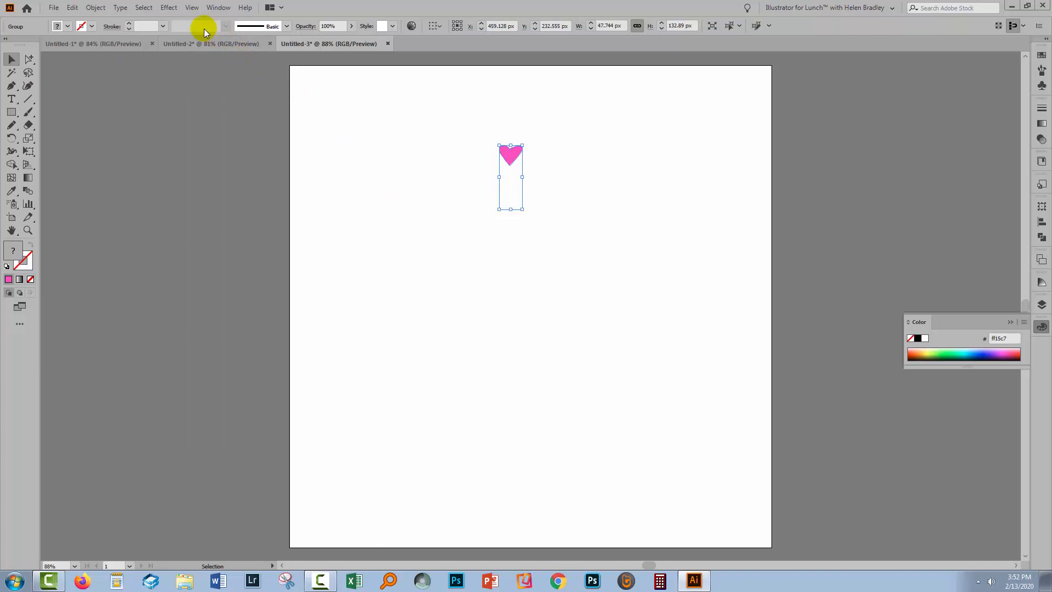
click(169, 8)
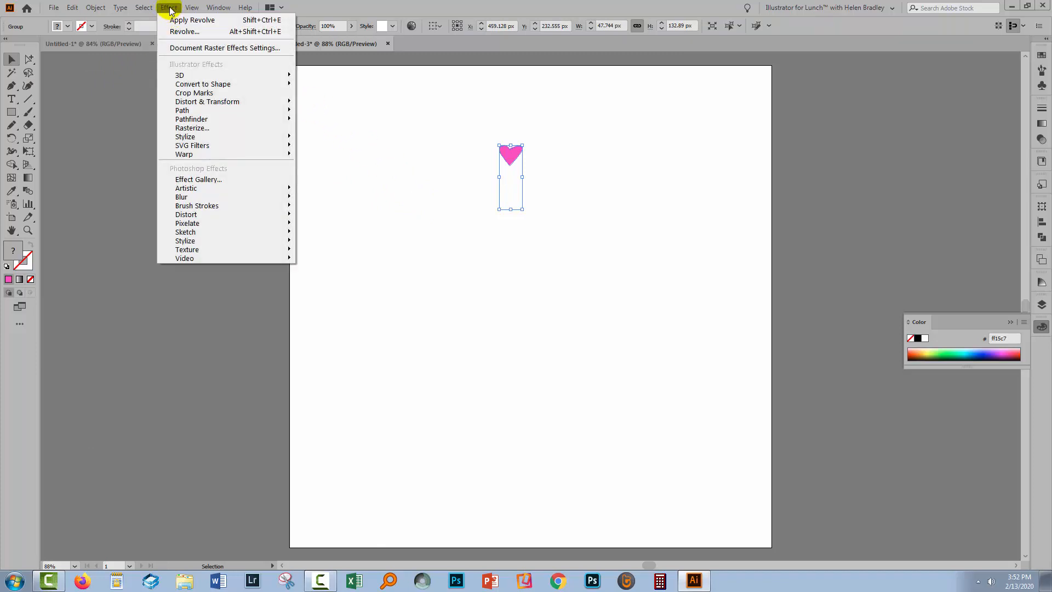
mouse_move(207, 101)
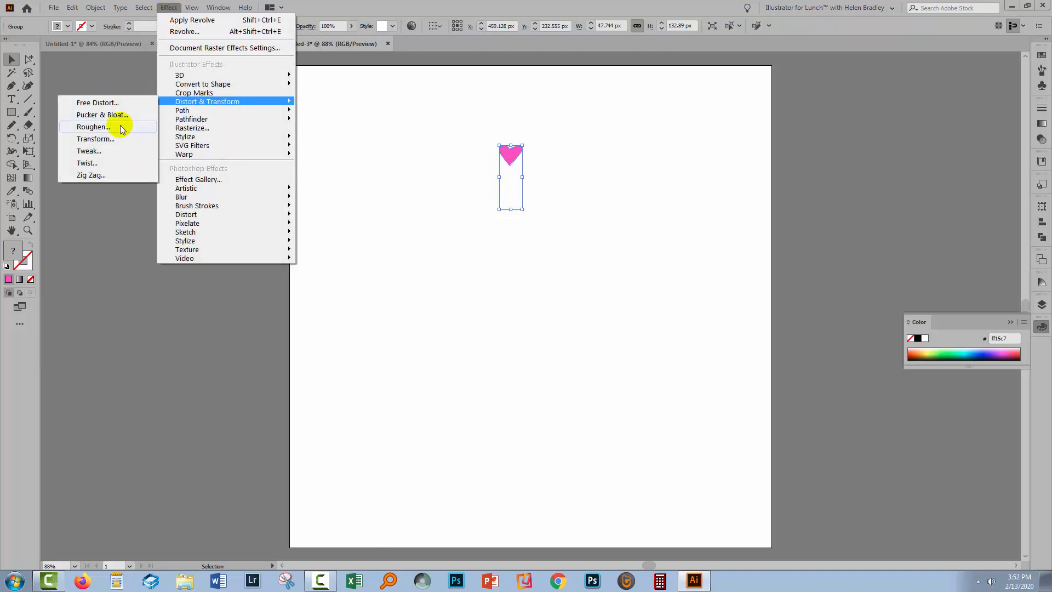
Step: Set a Transform effect of 360/20 = 18° rotation with 19 copies, previewed as a pink ring
click(95, 140)
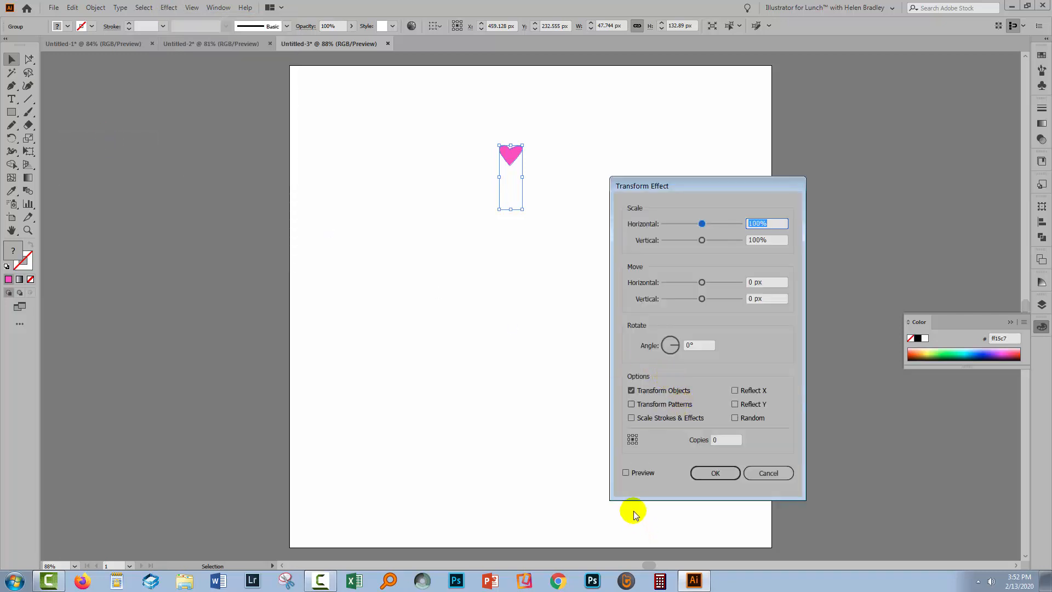
click(626, 472)
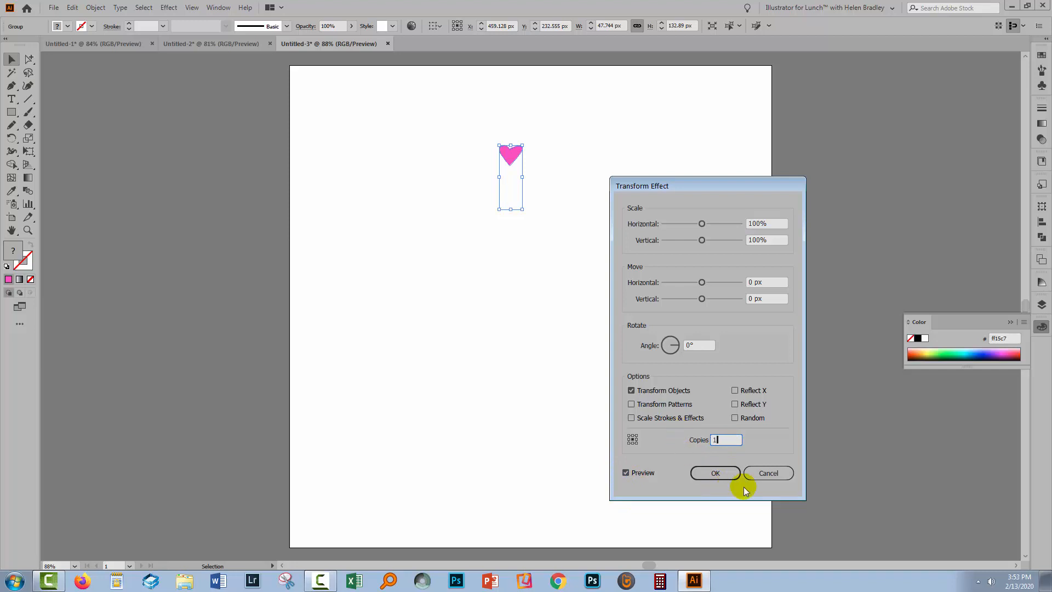
text(19)
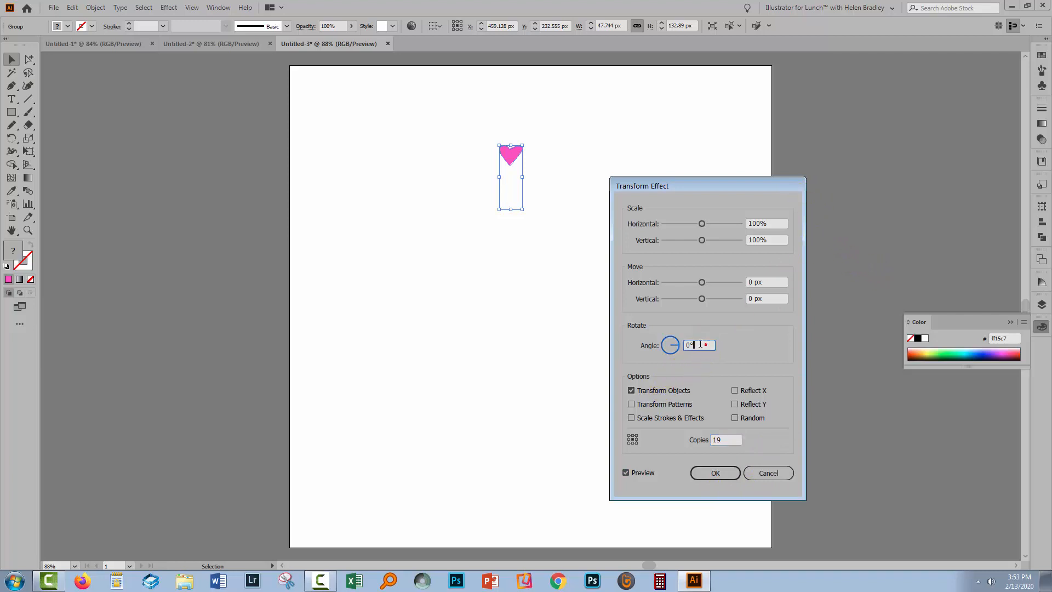
triple_click(699, 345)
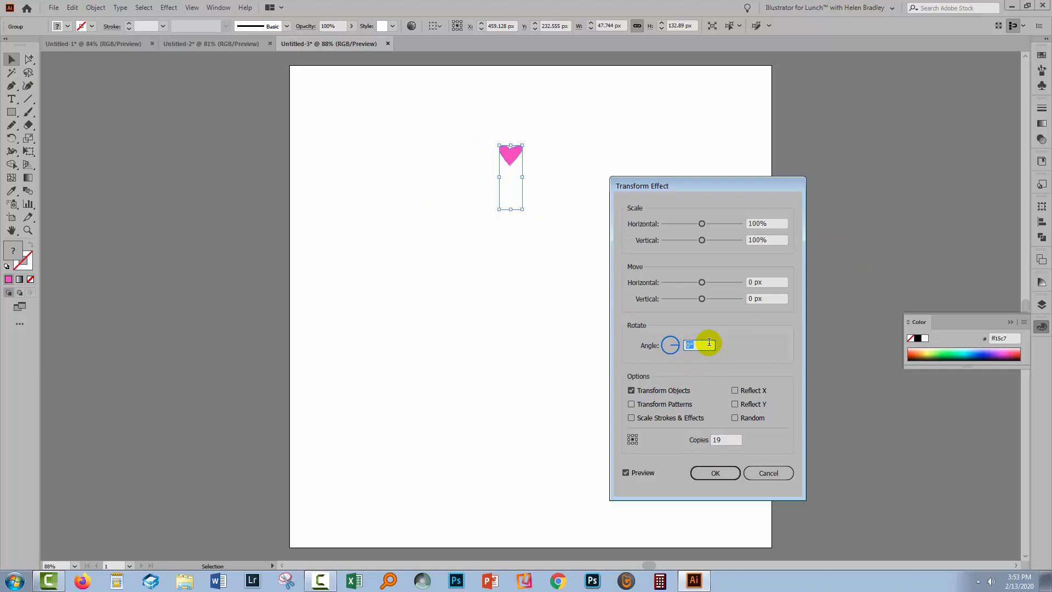
text(360/)
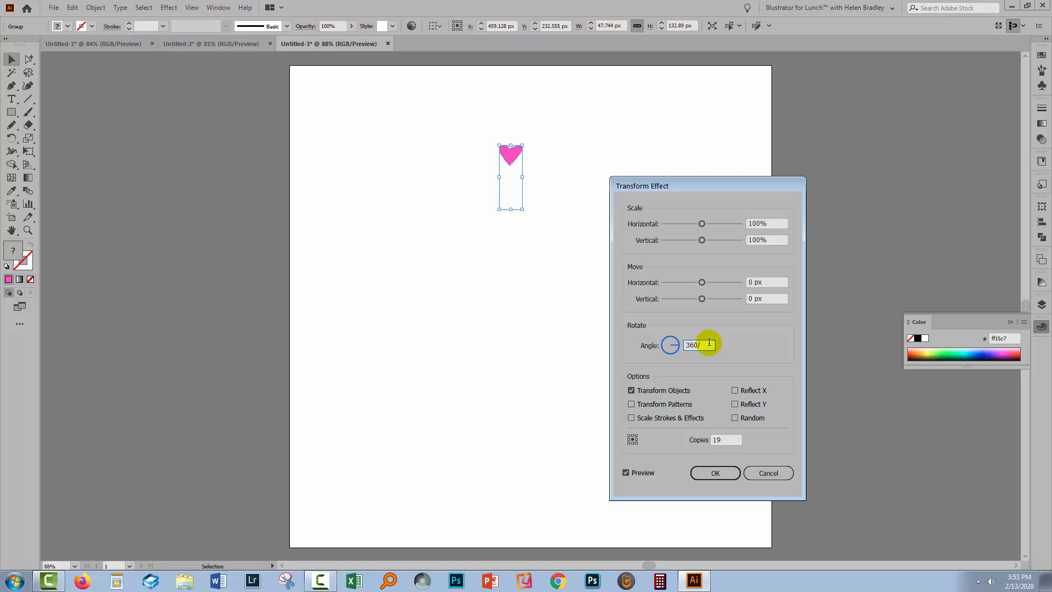
text(20)
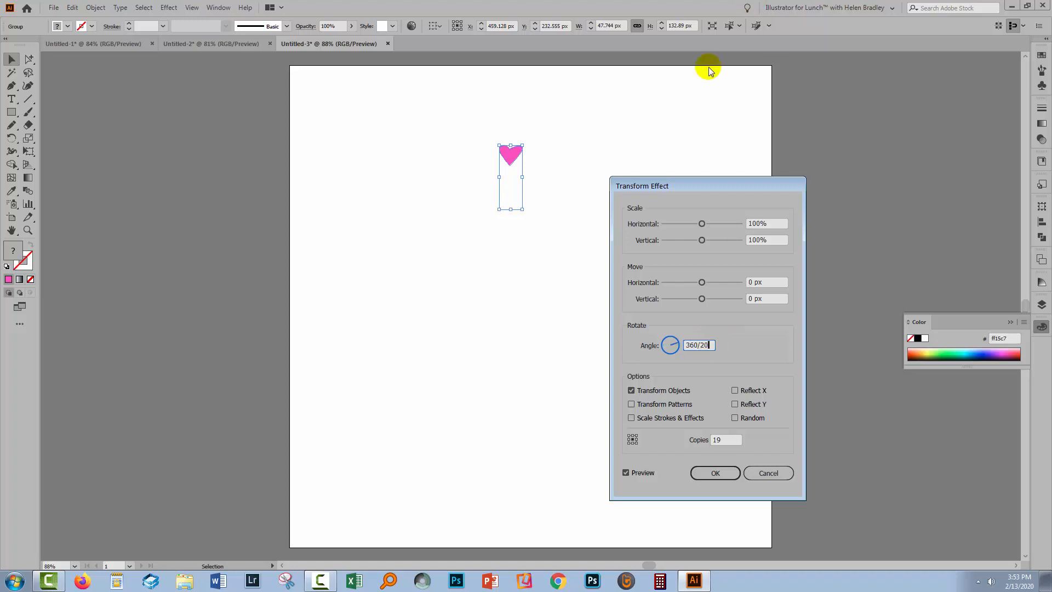
mouse_move(447, 150)
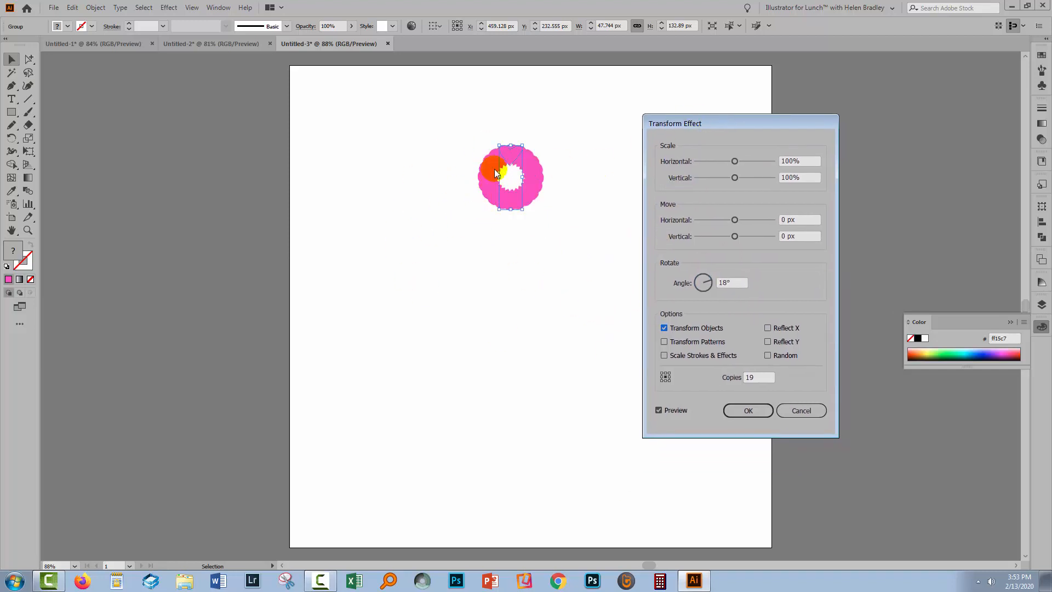
mouse_move(593, 268)
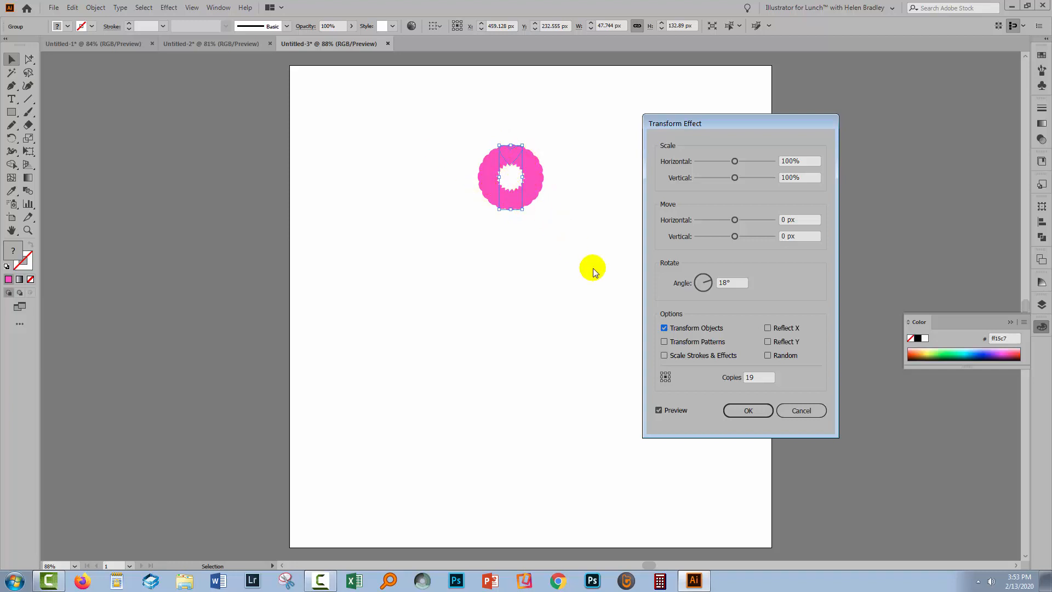
mouse_move(671, 390)
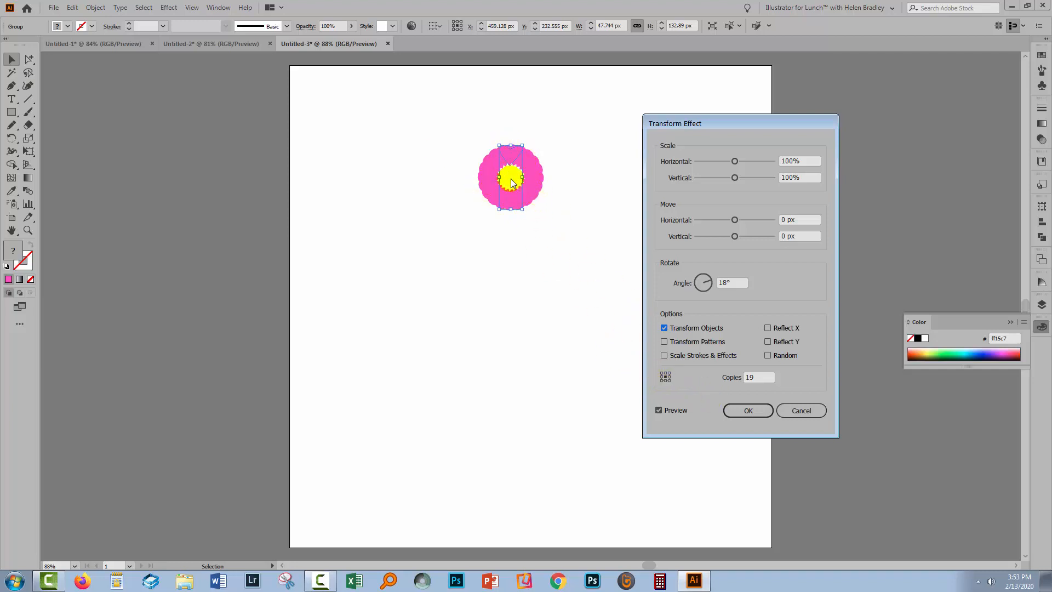
mouse_move(511, 176)
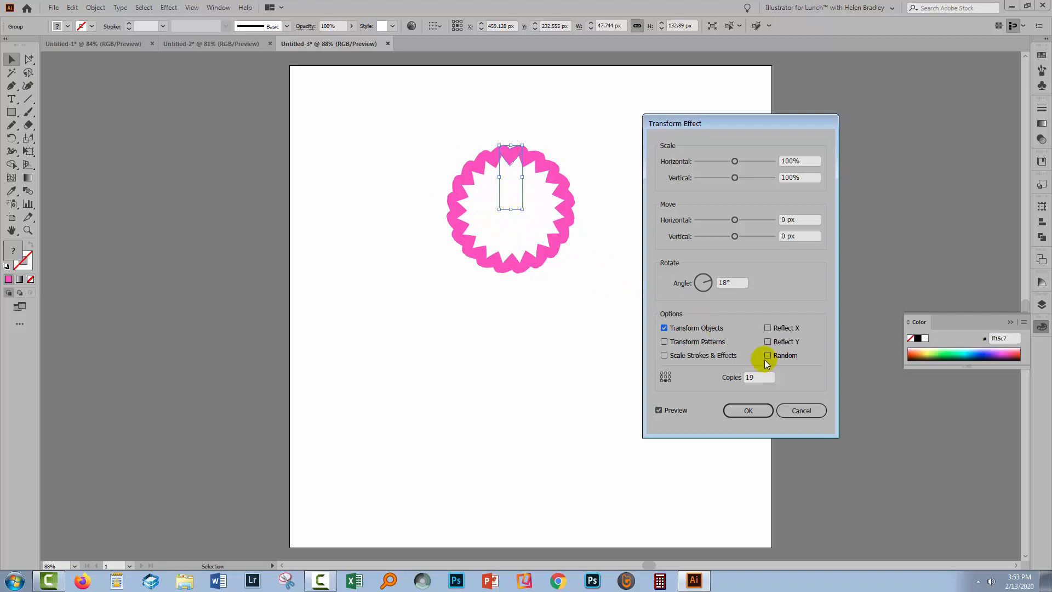
click(759, 376)
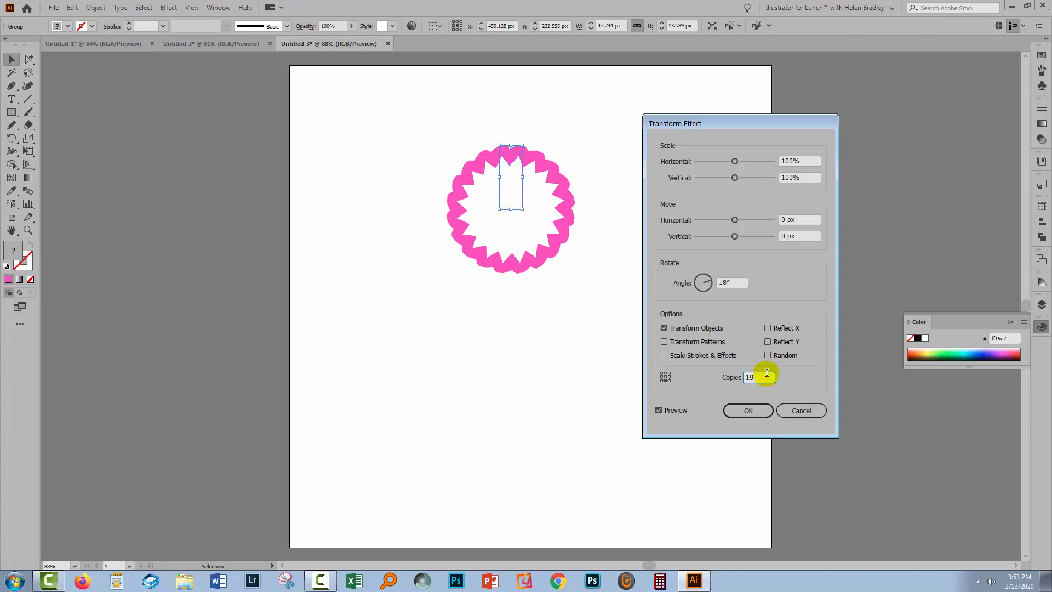
mouse_move(524, 196)
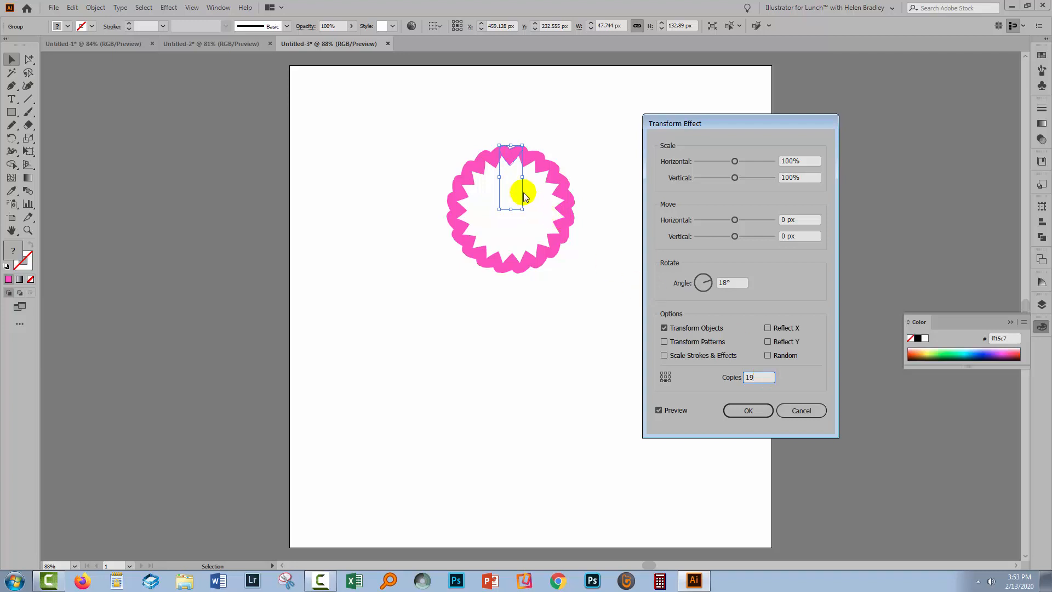
mouse_move(748, 398)
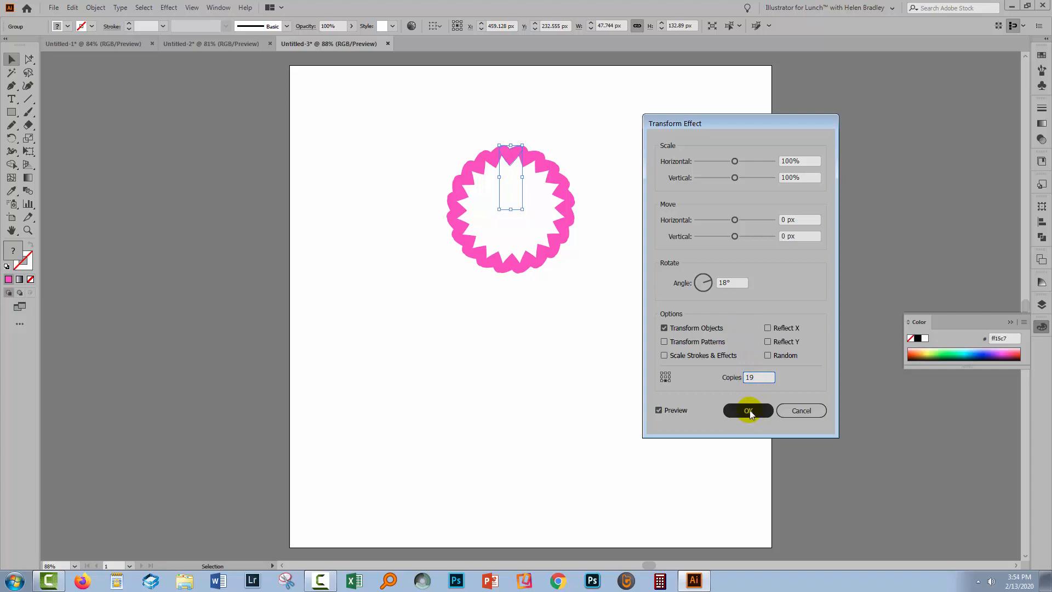
Step: Apply the Transform effect and give the Layers panel a custom larger row size
click(747, 410)
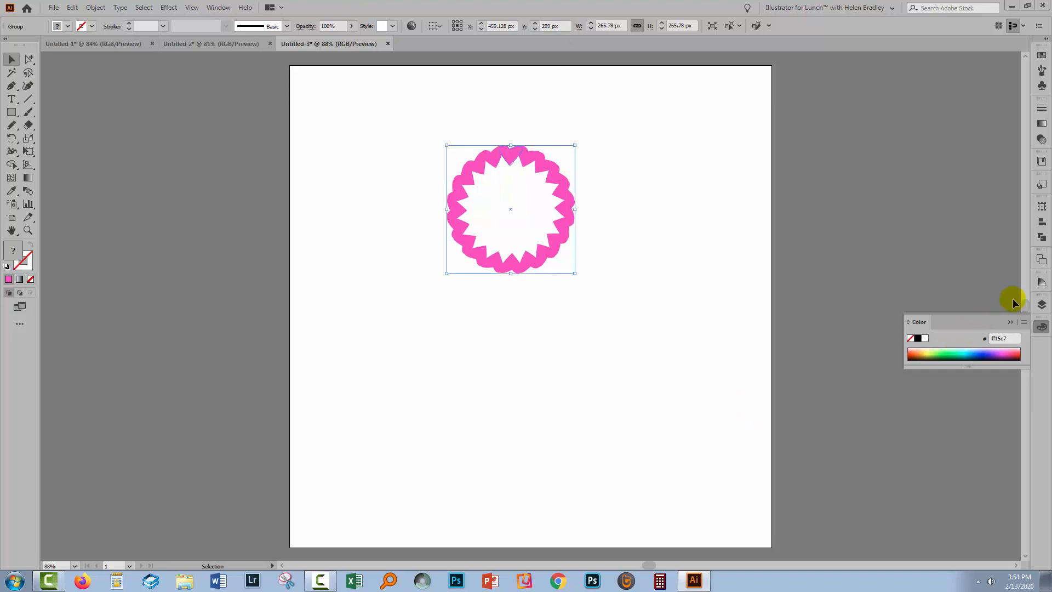
click(1042, 304)
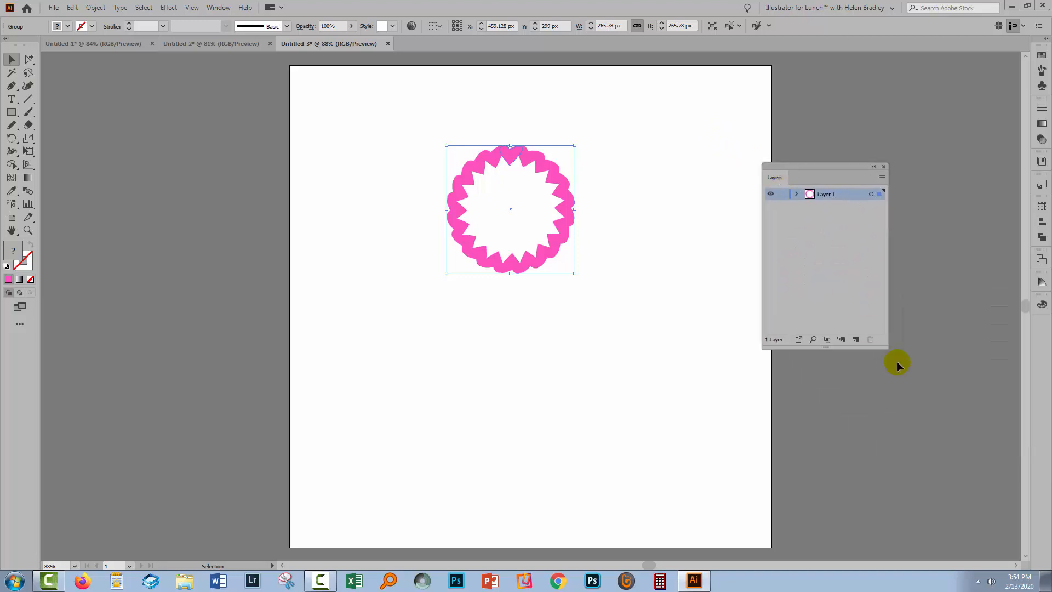
click(882, 178)
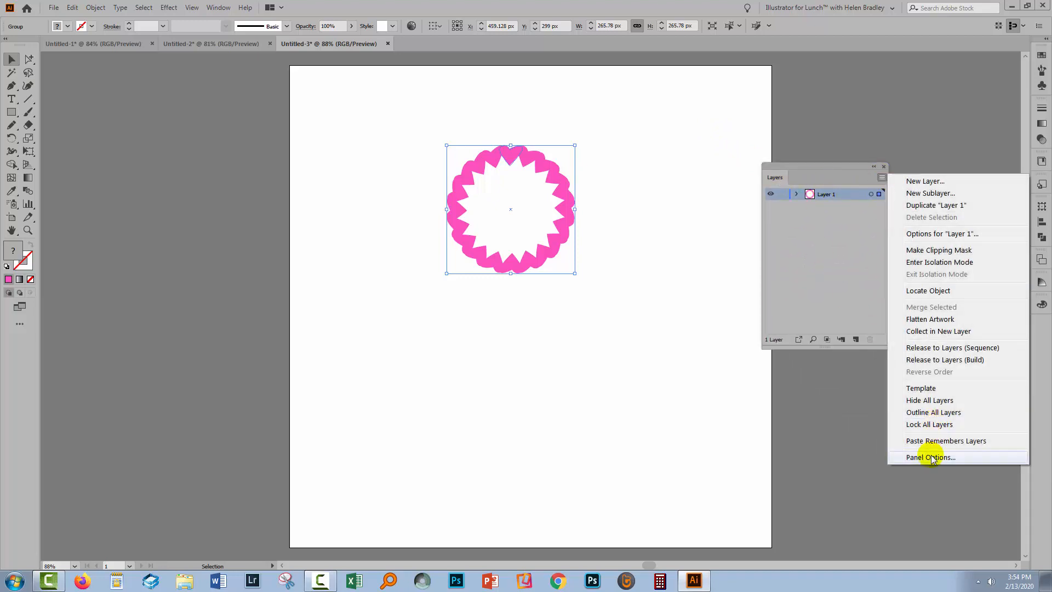
click(929, 458)
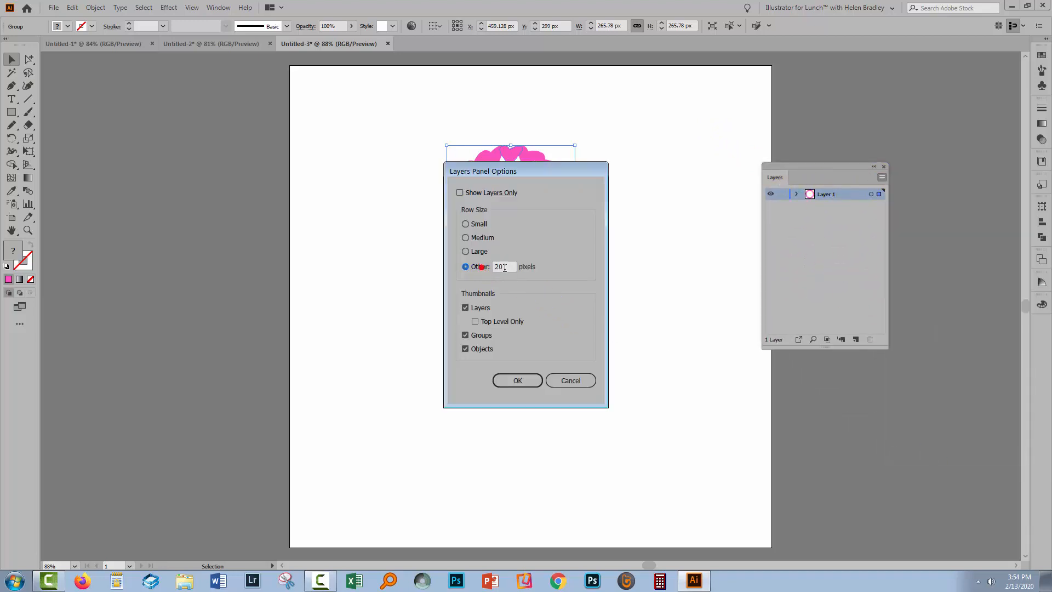
click(516, 381)
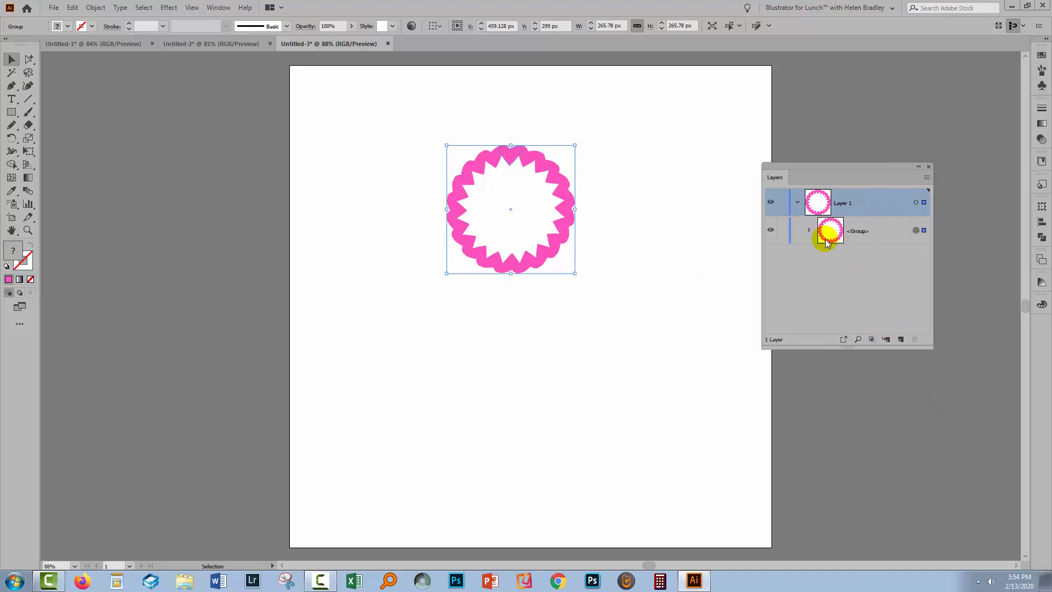
Step: Expand the group in Layers to reveal the rectangle and heart paths
click(809, 230)
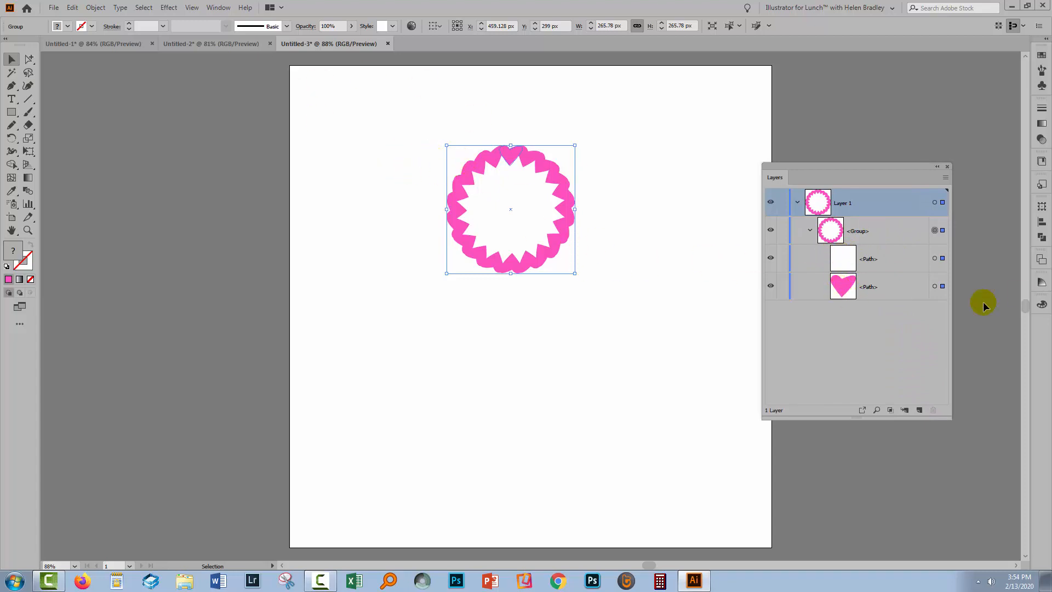
mouse_move(935, 287)
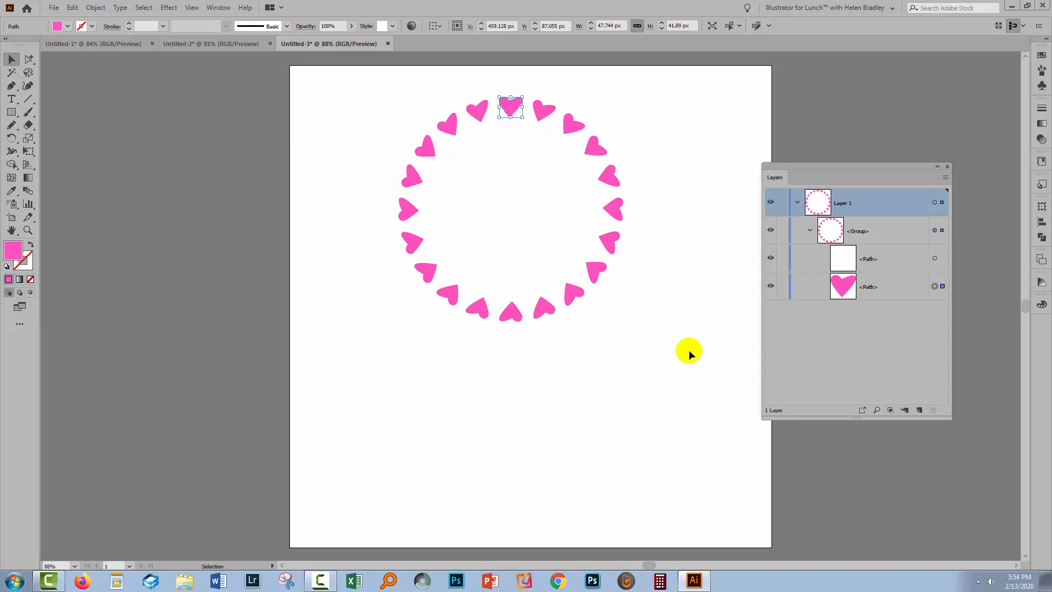
mouse_move(382, 151)
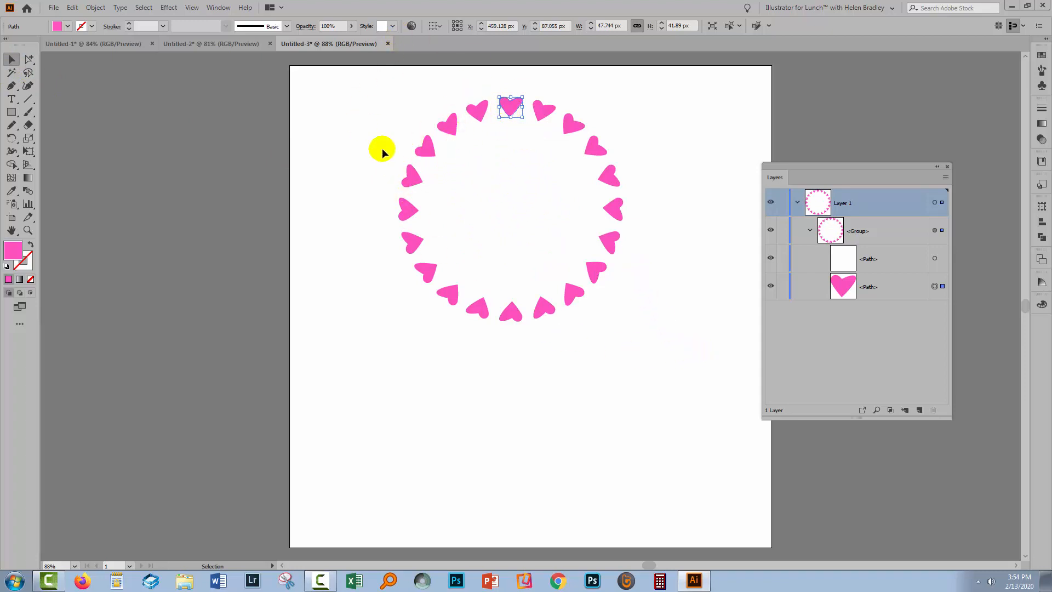
mouse_move(485, 141)
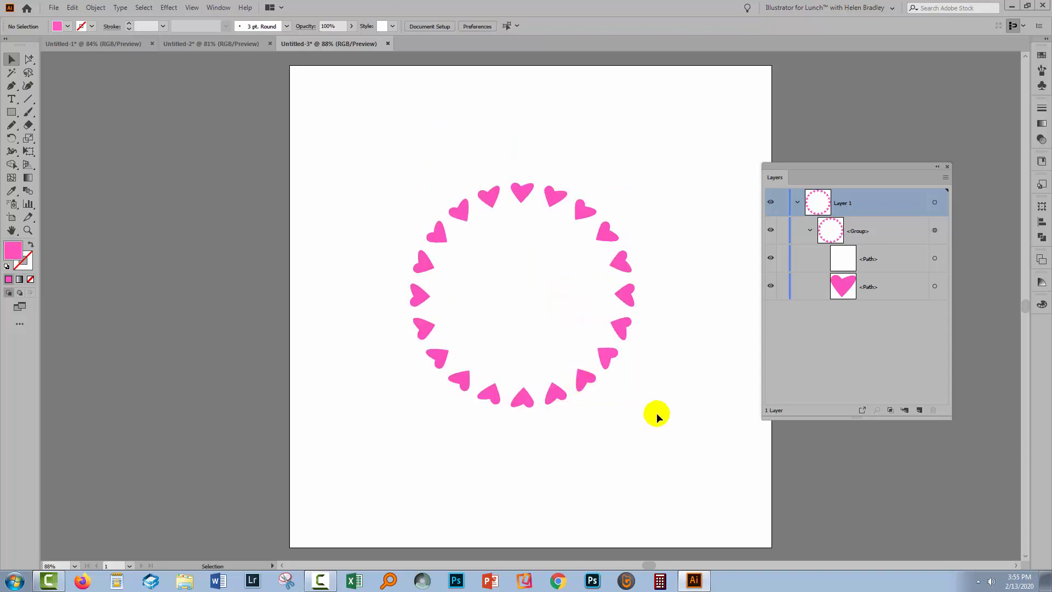
mouse_move(500, 370)
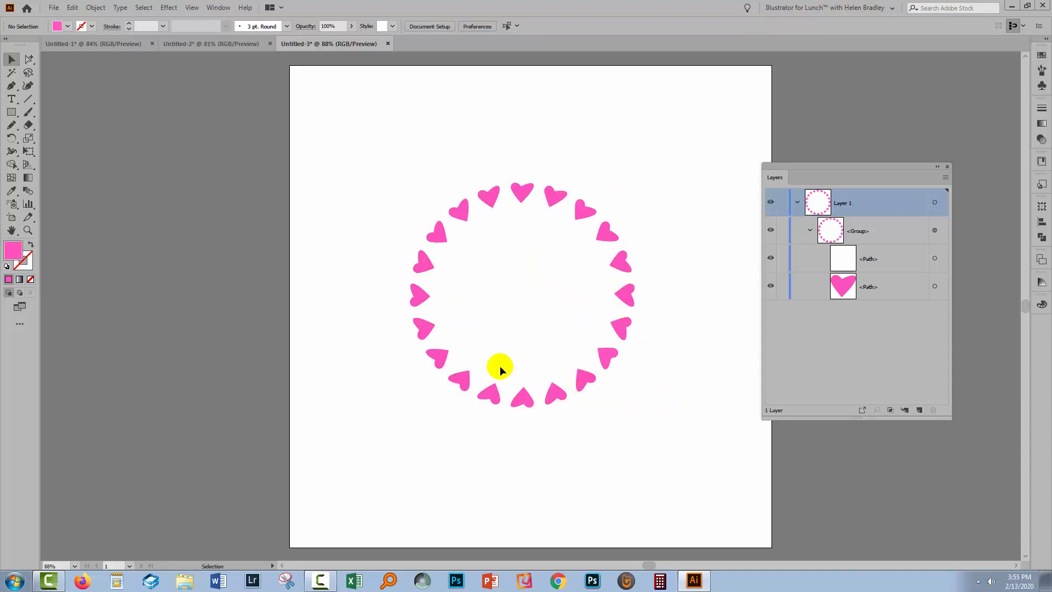
mouse_move(535, 345)
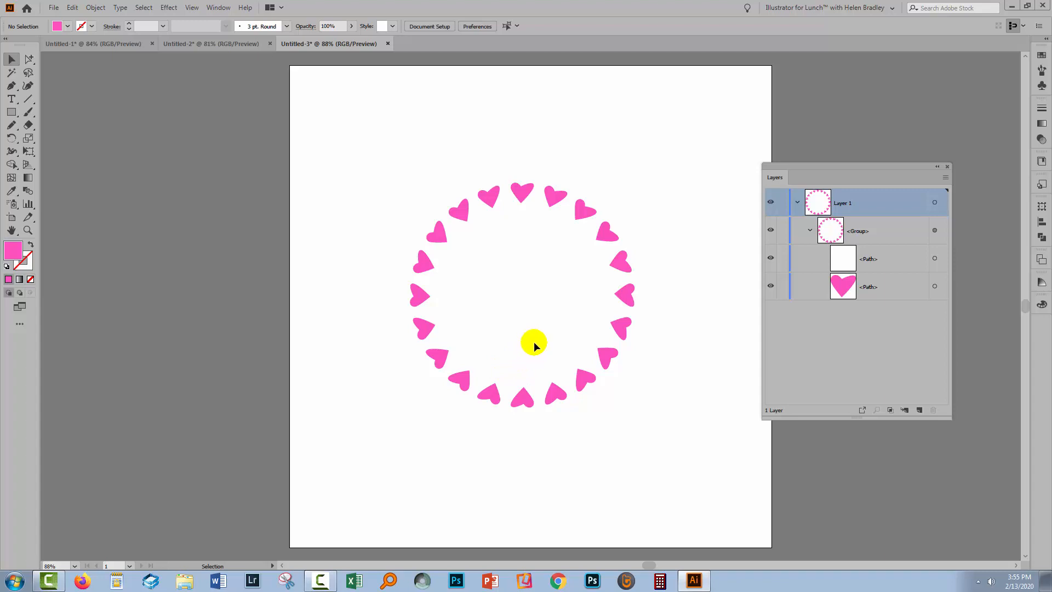
mouse_move(490, 195)
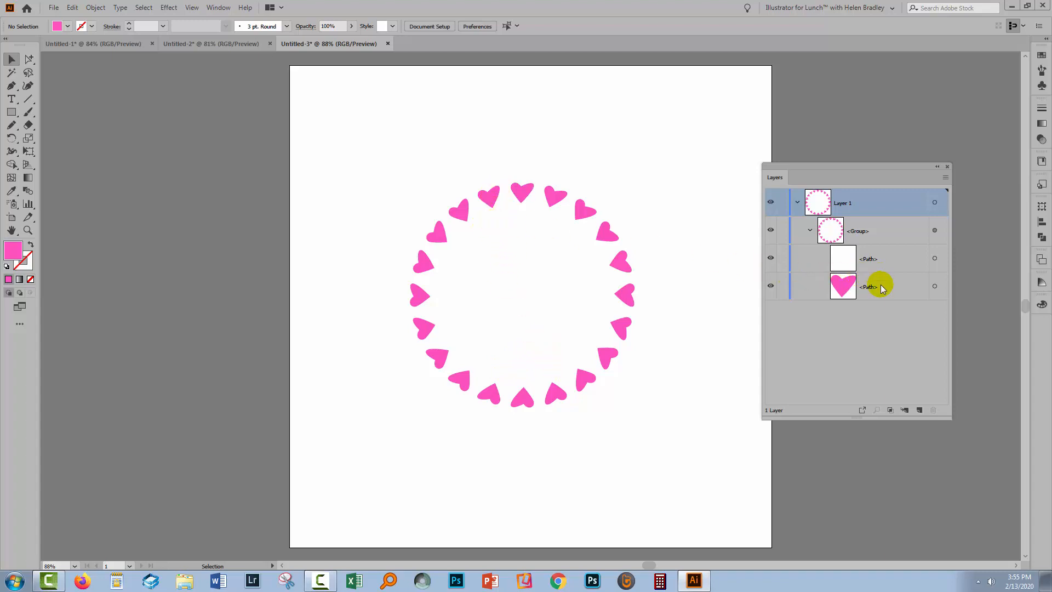
Step: Duplicate the heart path and select the copy for the smaller inner ring
click(869, 286)
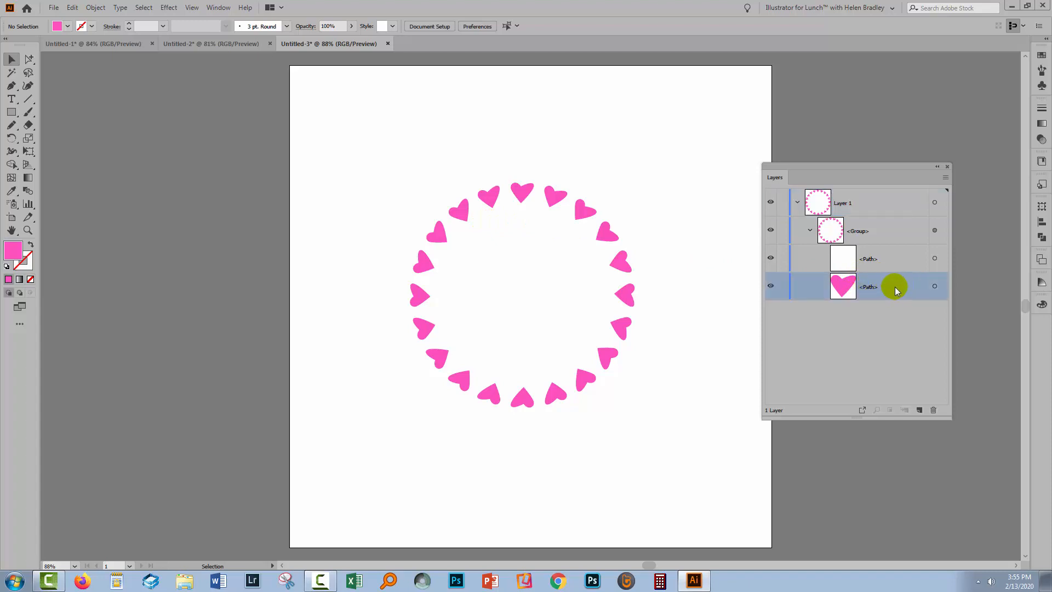
click(920, 410)
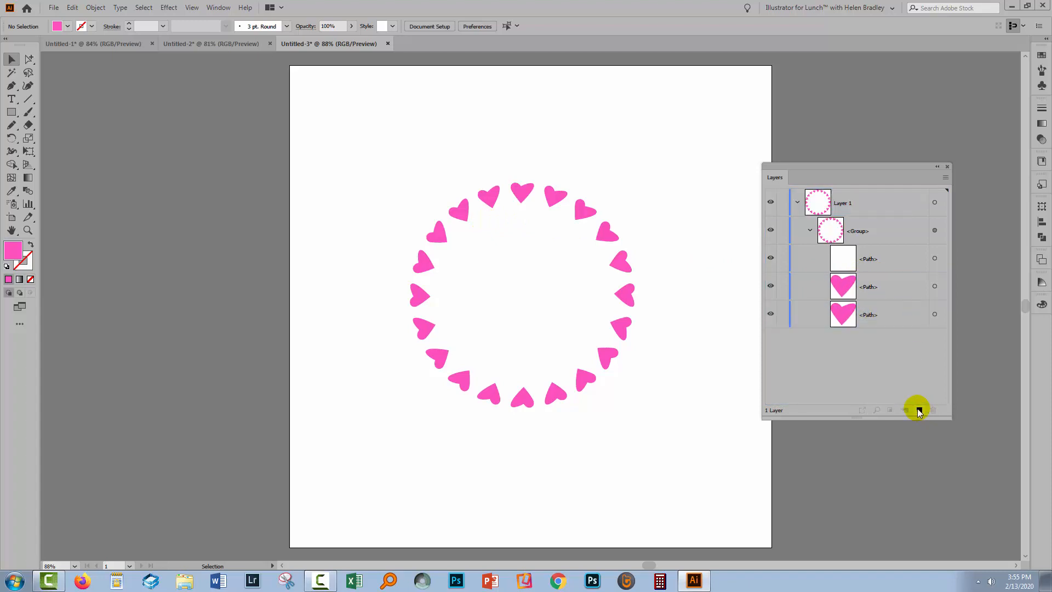
mouse_move(939, 299)
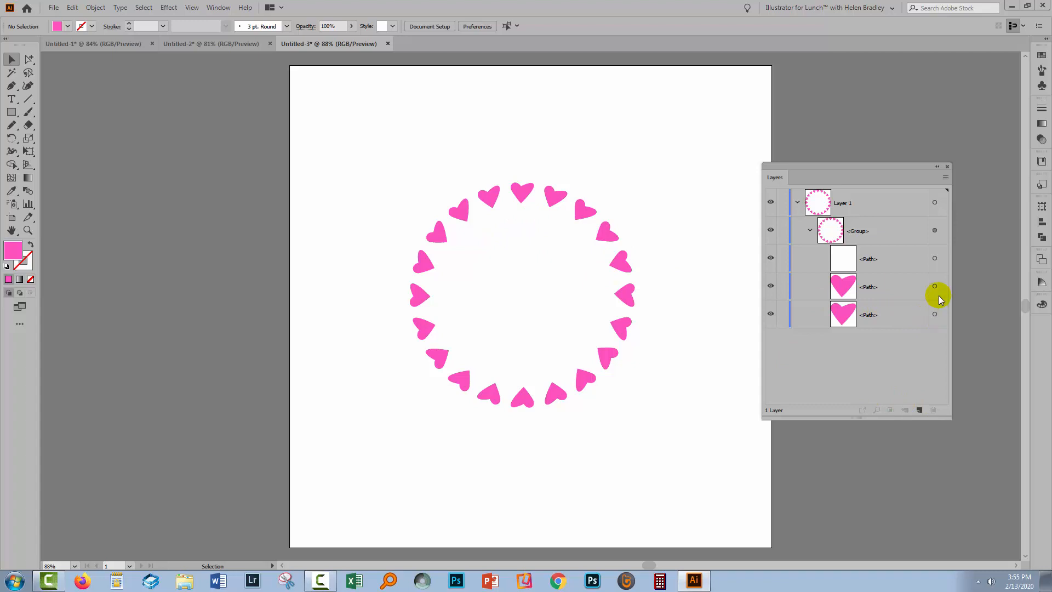
click(935, 286)
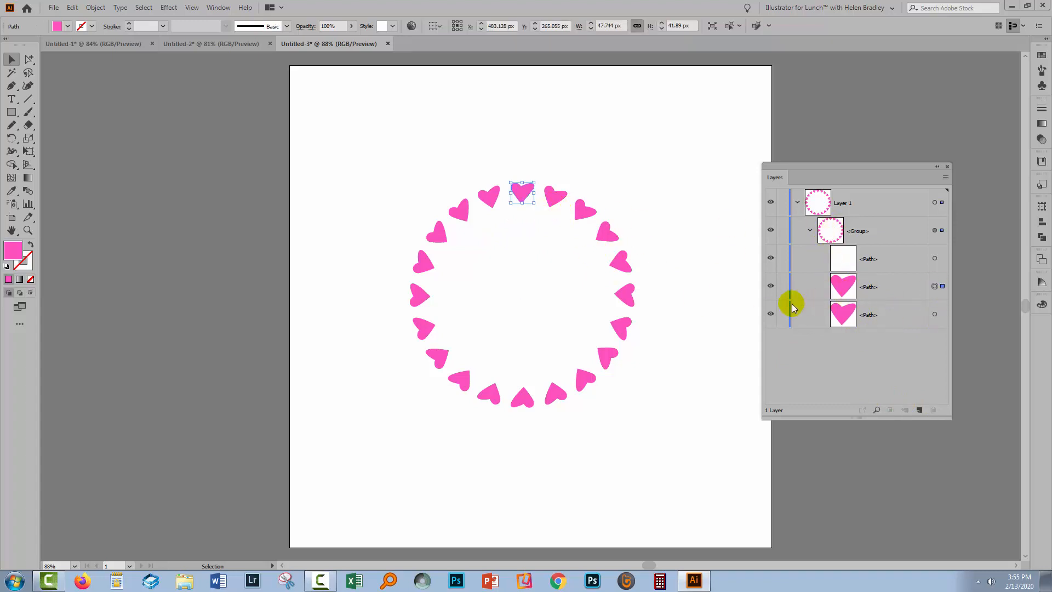
mouse_move(533, 181)
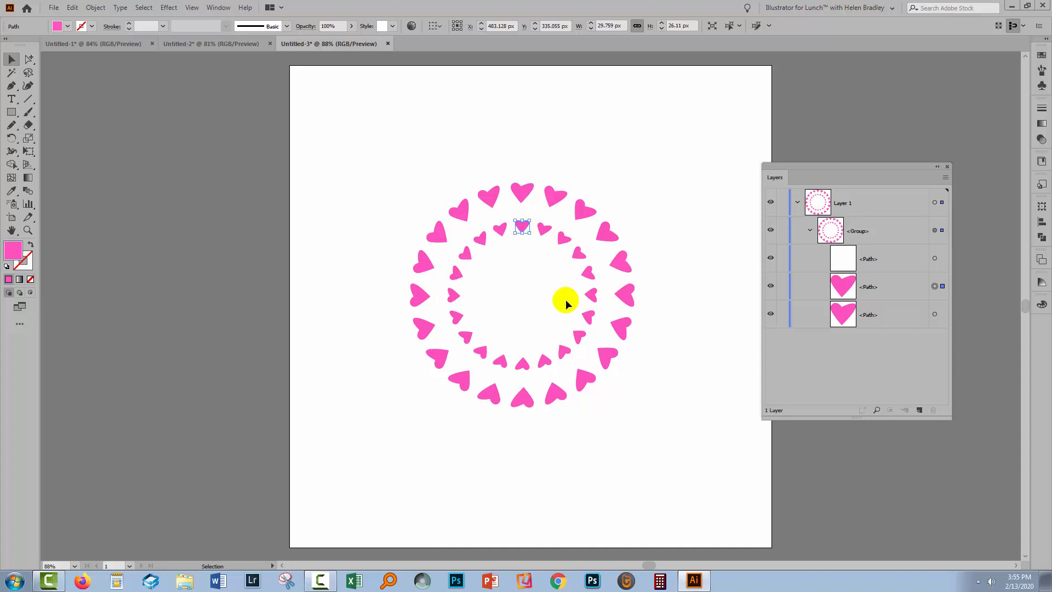
mouse_move(71, 7)
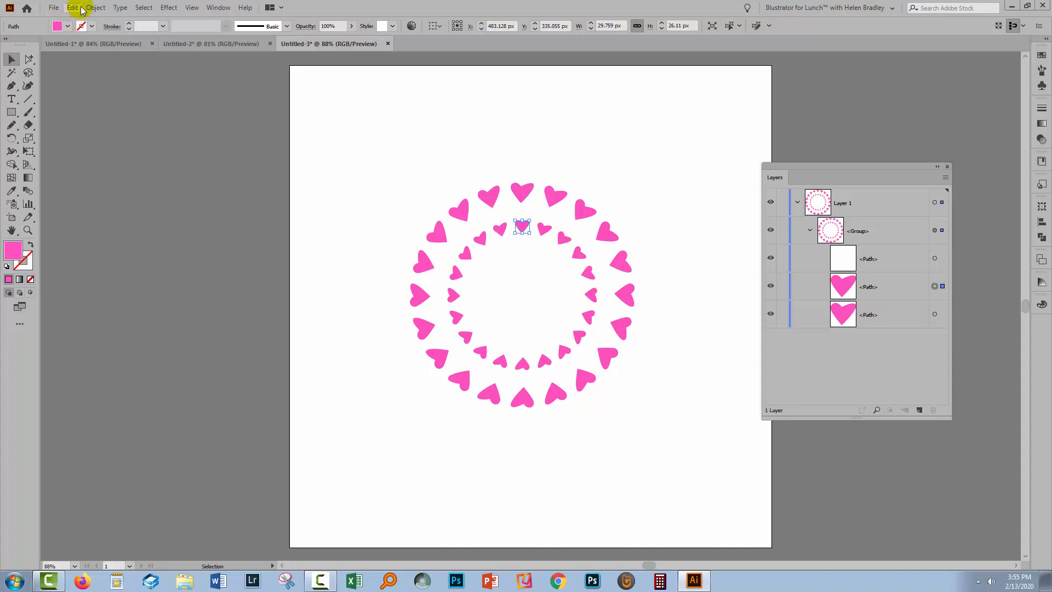
click(95, 8)
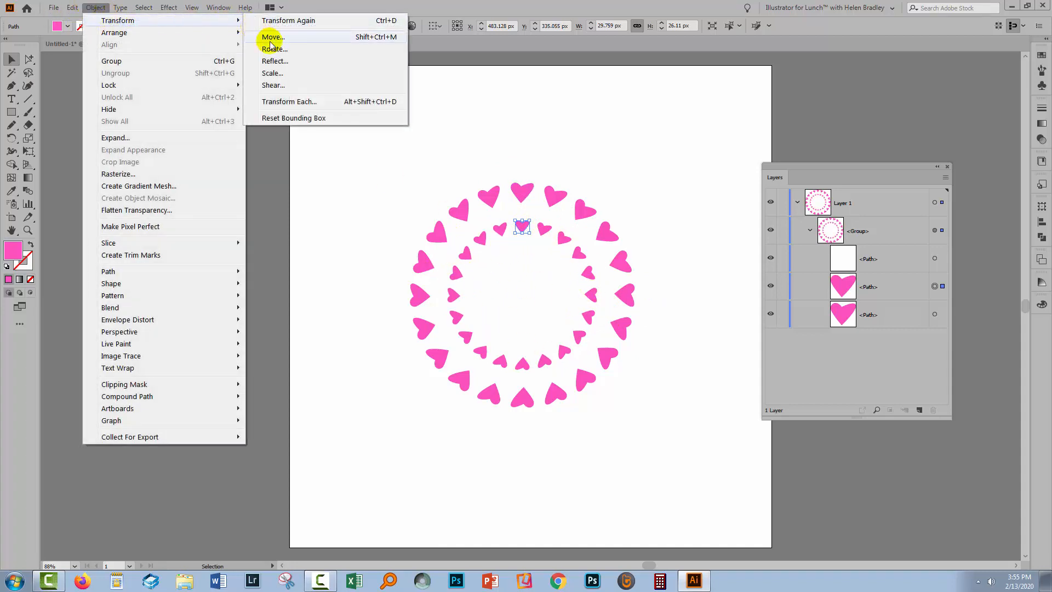
click(274, 62)
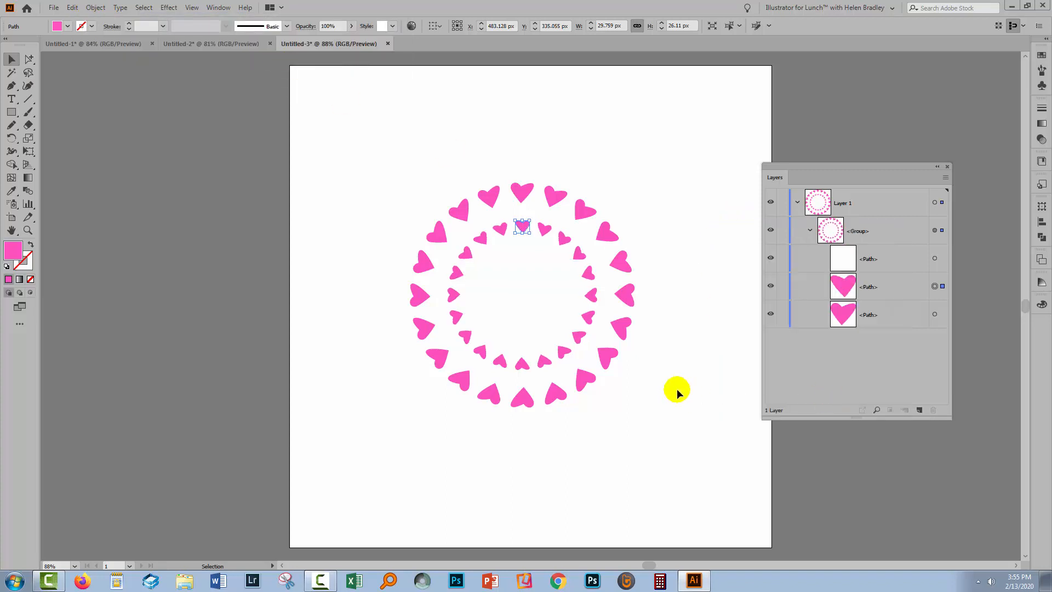
click(675, 392)
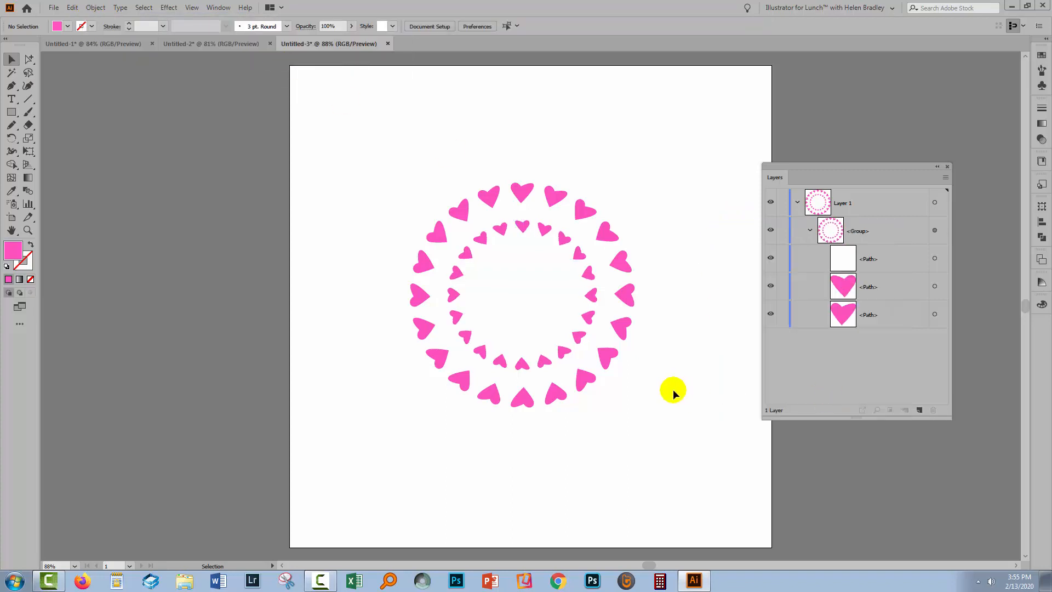
mouse_move(621, 266)
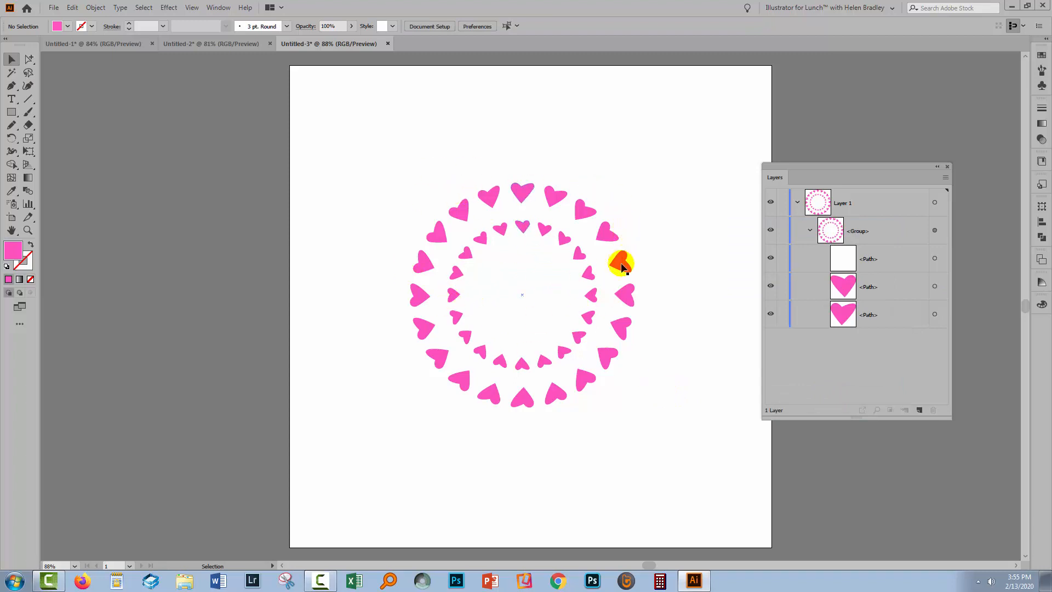
mouse_move(606, 260)
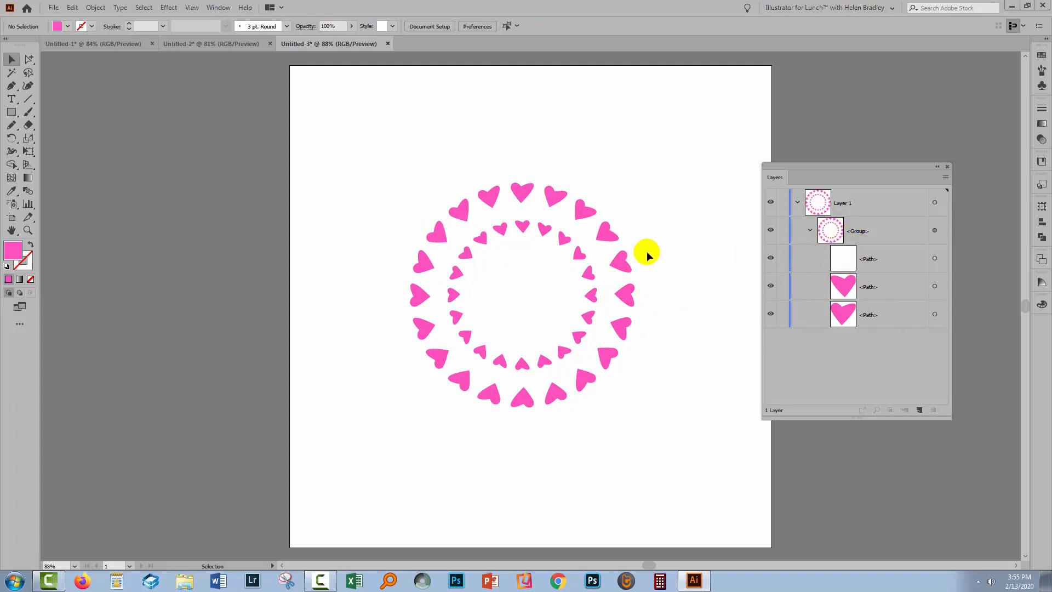
Step: Draw a pink diamond above the rings and select it to add to the heart group
click(11, 111)
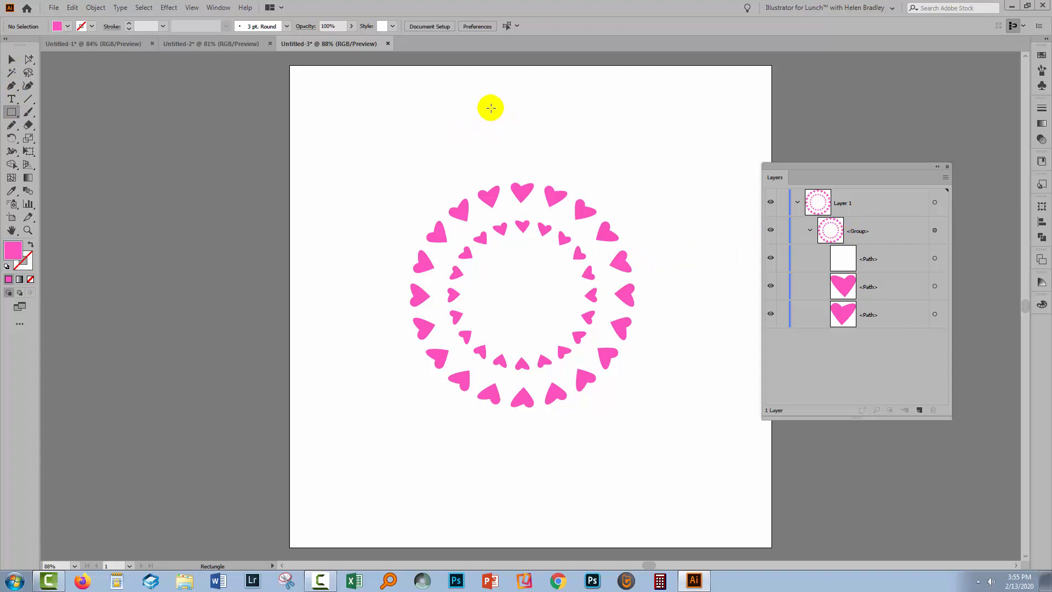
mouse_move(461, 106)
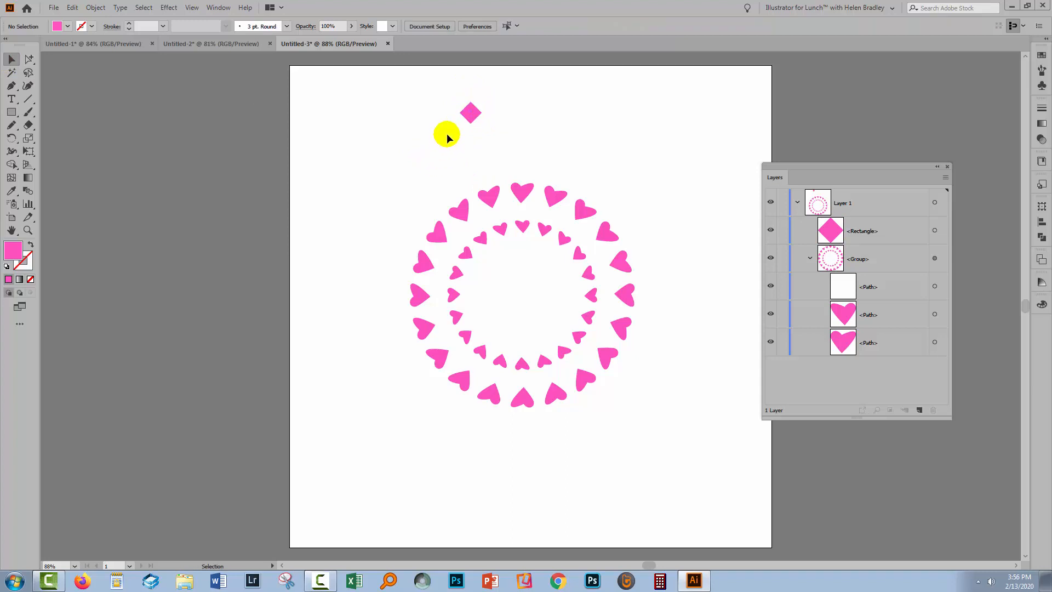
click(470, 112)
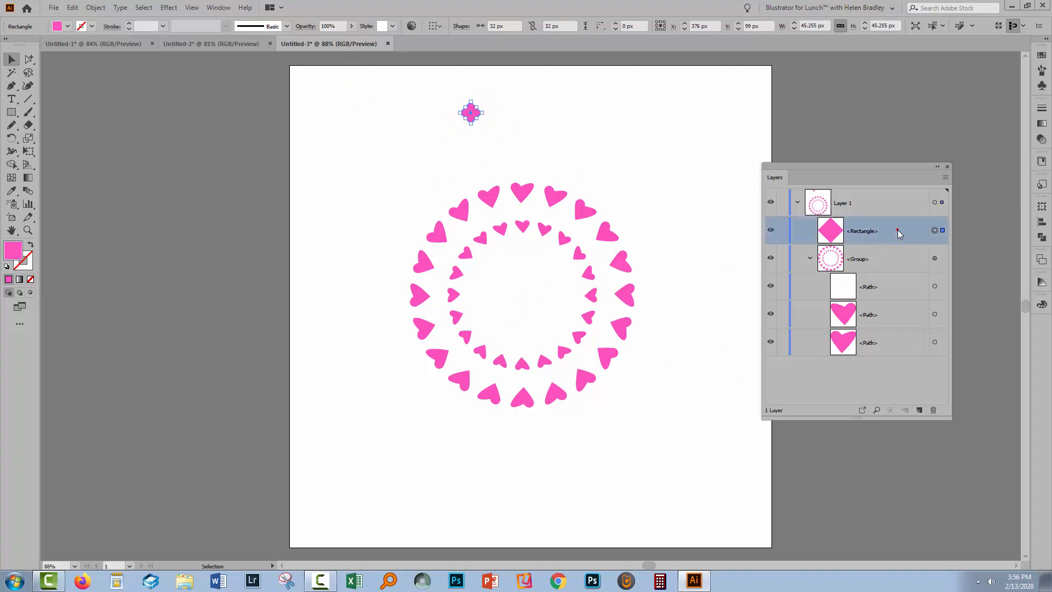
mouse_move(899, 268)
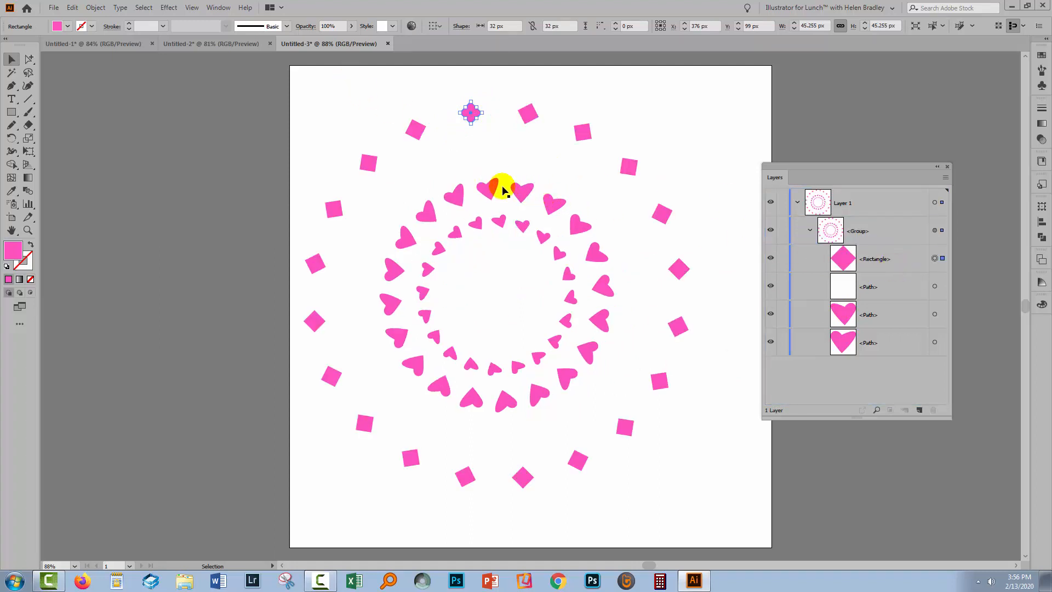
mouse_move(460, 91)
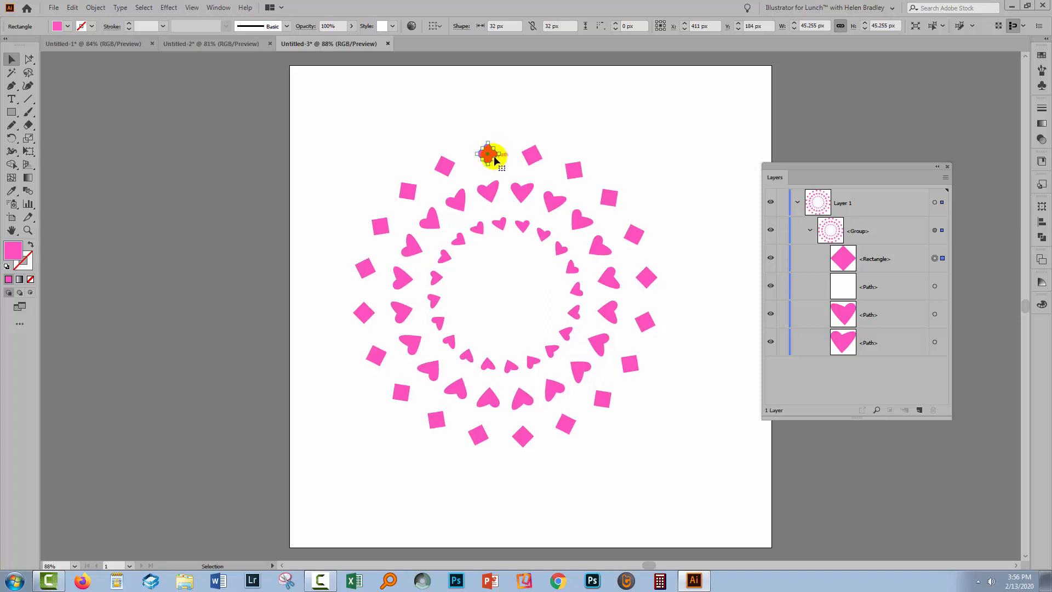
mouse_move(336, 225)
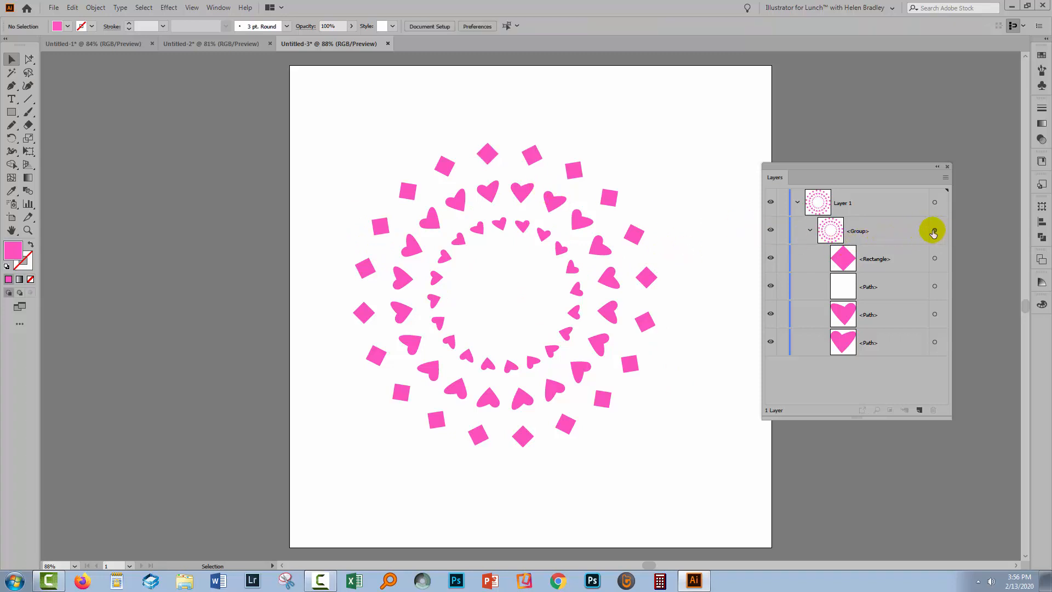
Step: Select the whole ring group and show its Transform effect in the Appearance panel
click(934, 230)
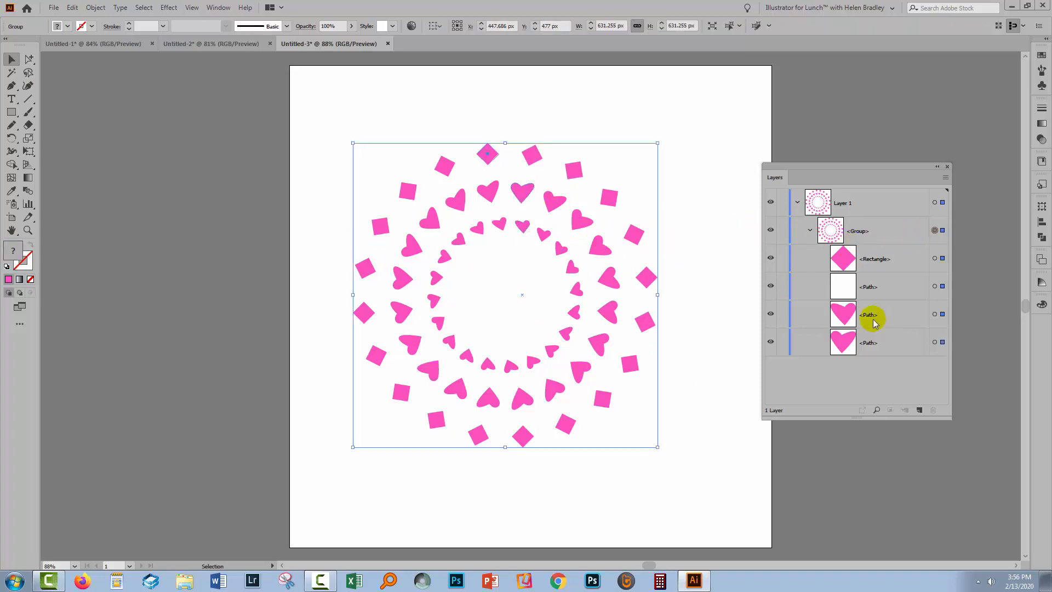
mouse_move(991, 297)
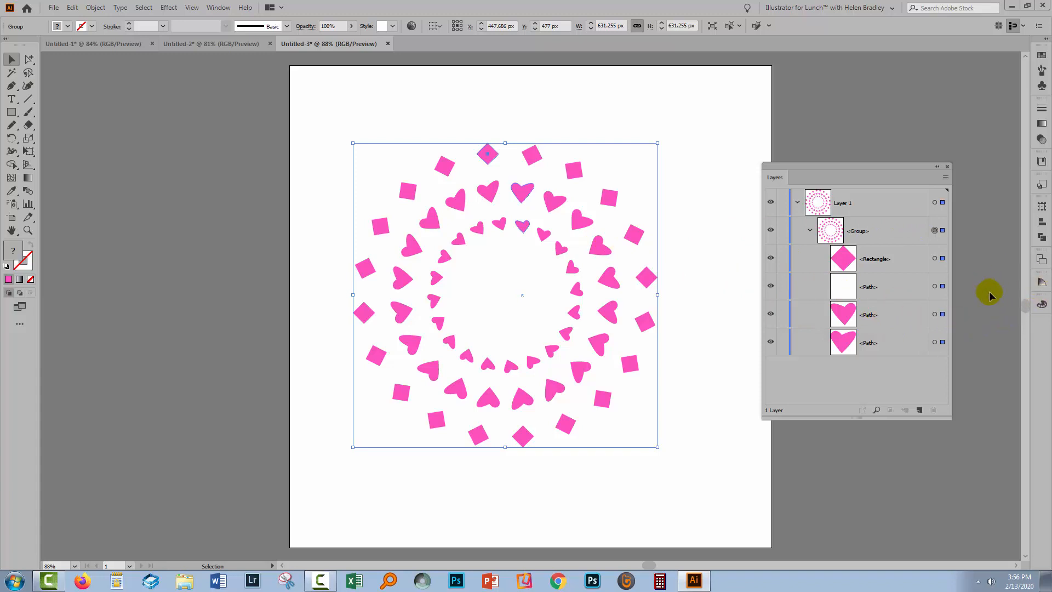
mouse_move(897, 253)
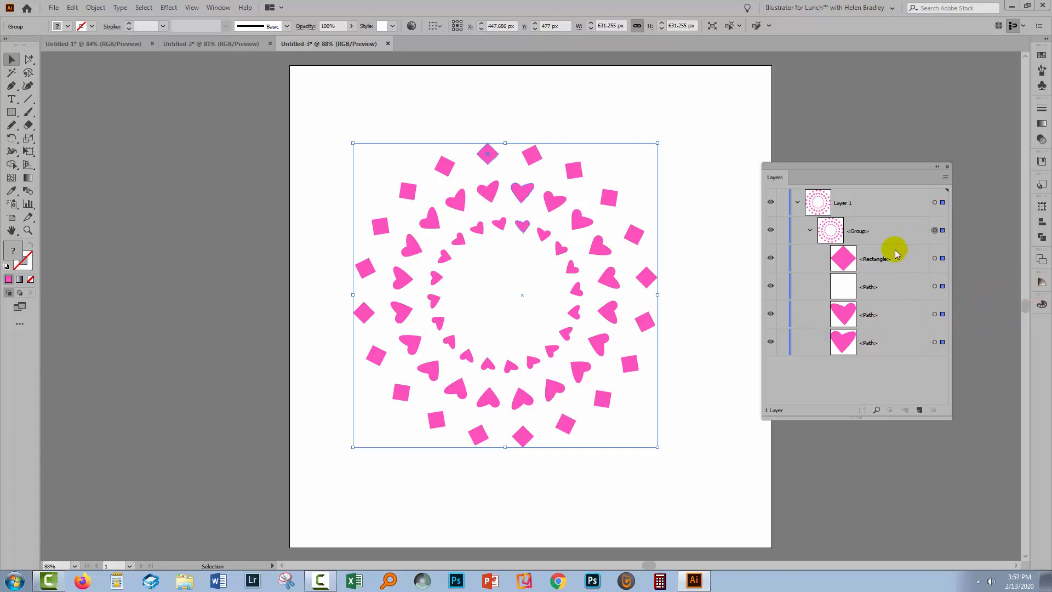
mouse_move(218, 8)
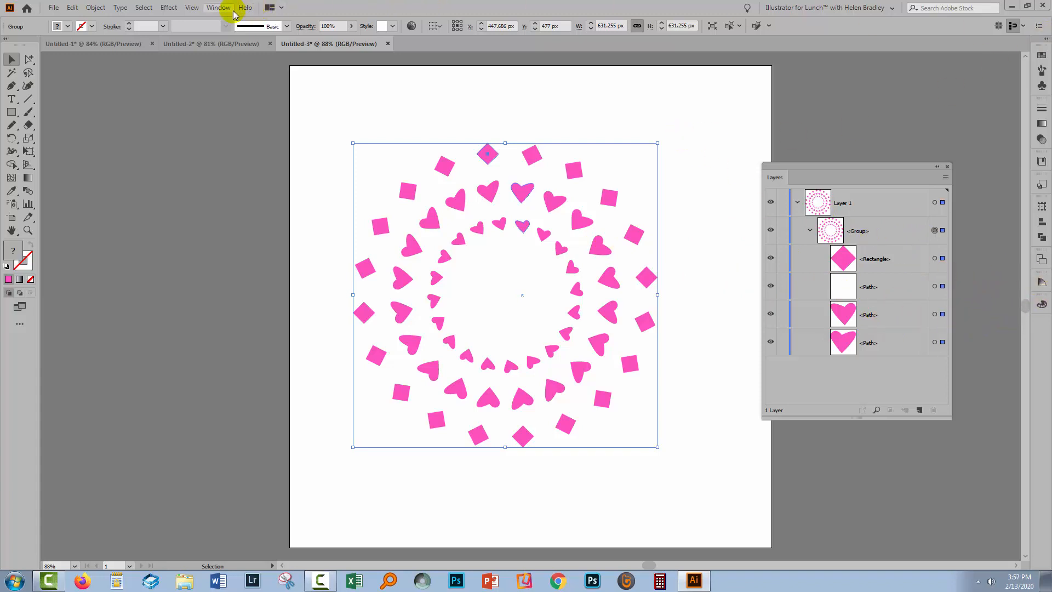
click(218, 8)
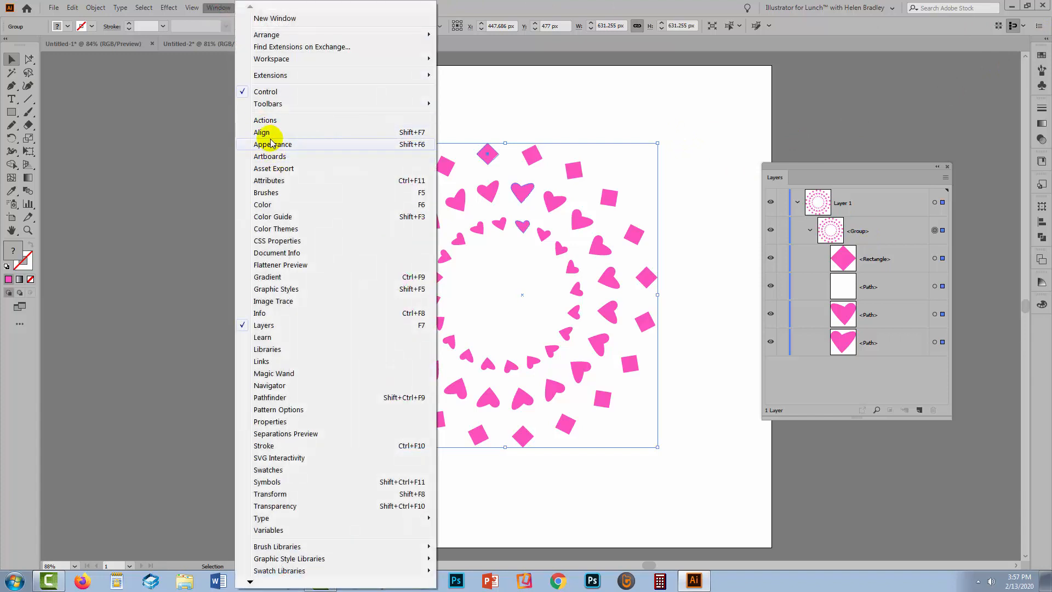
click(273, 145)
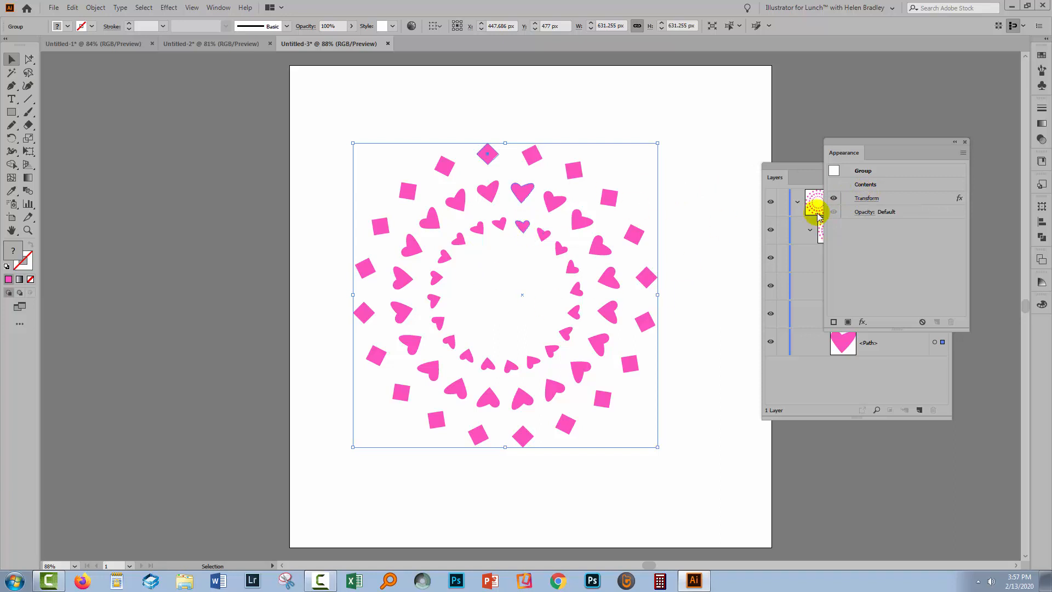
mouse_move(866, 199)
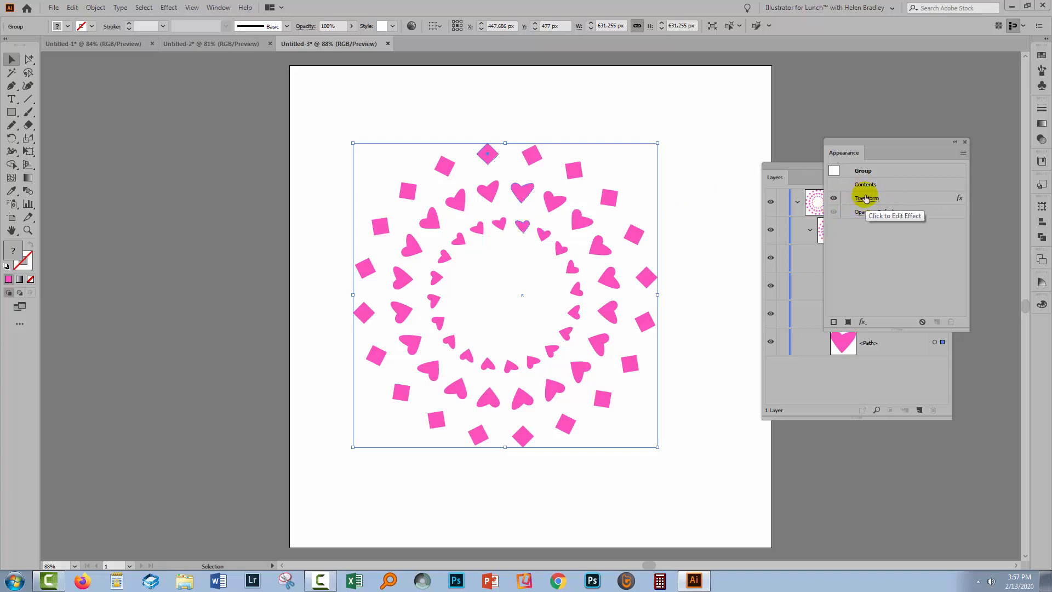
Step: Change the group's Transform effect to 14 copies at 360/15 degrees with Preview on, then apply it
click(867, 198)
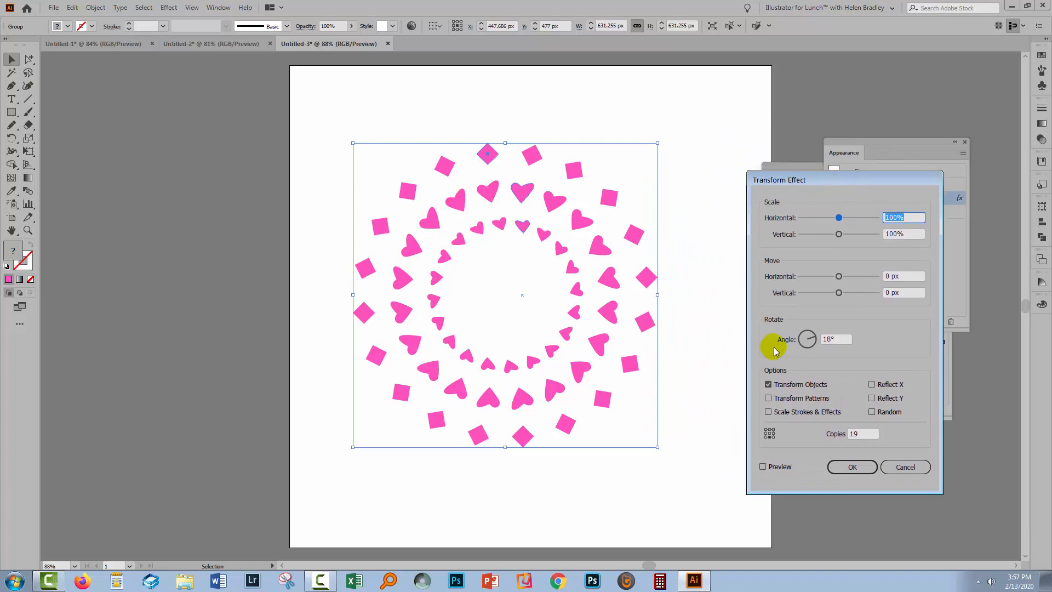
mouse_move(816, 352)
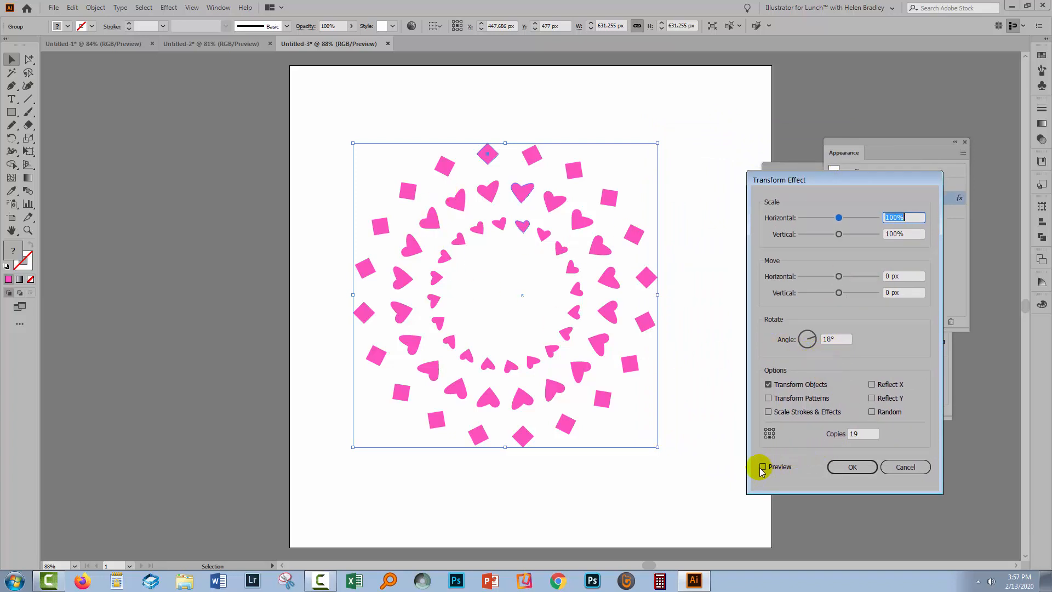
click(763, 467)
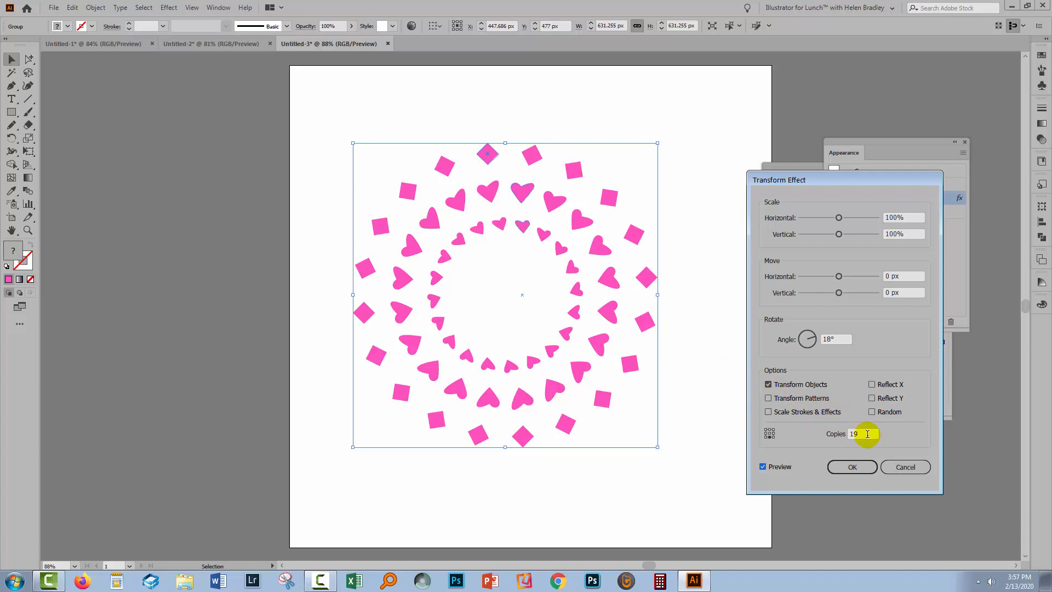
text(14)
click(836, 339)
text(360)
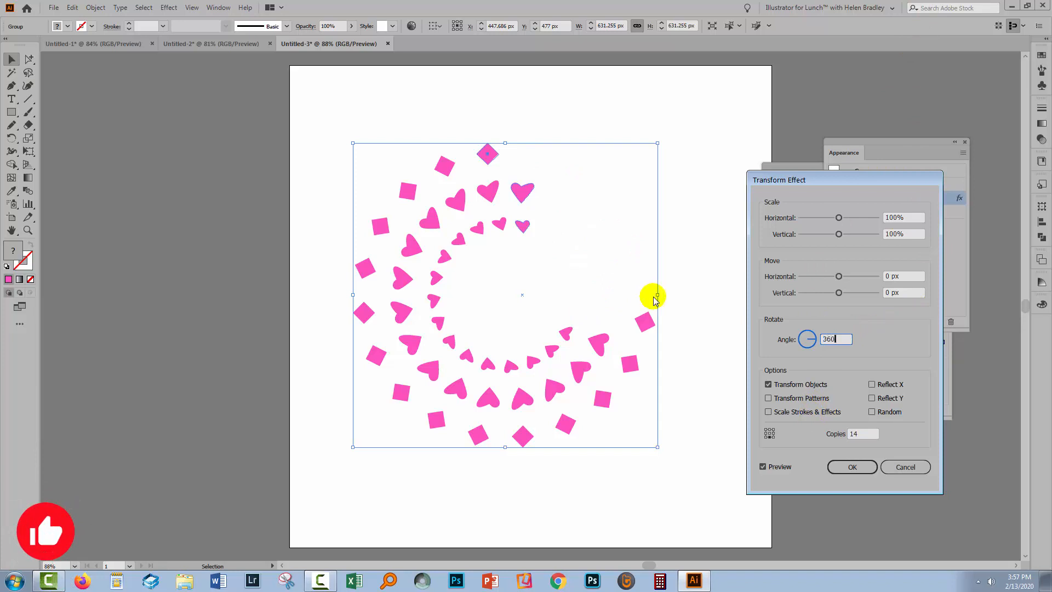
text(/15)
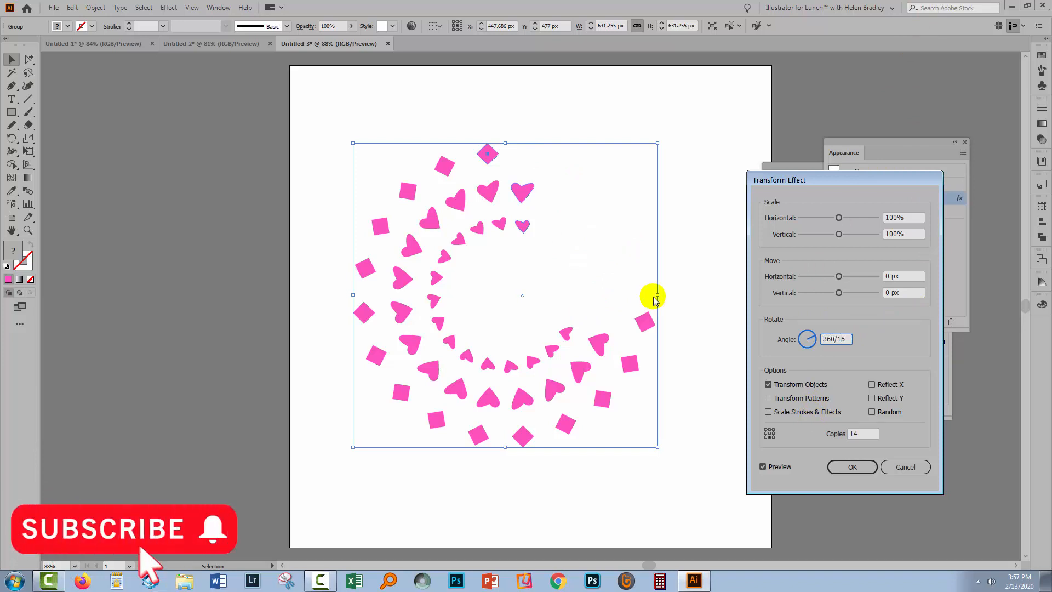
click(852, 467)
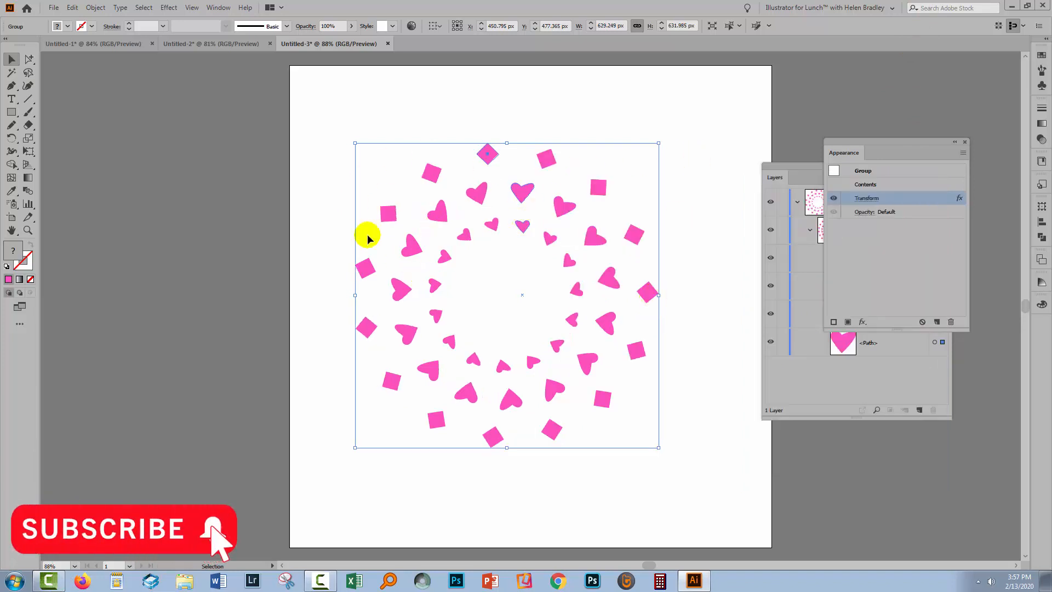
mouse_move(848, 134)
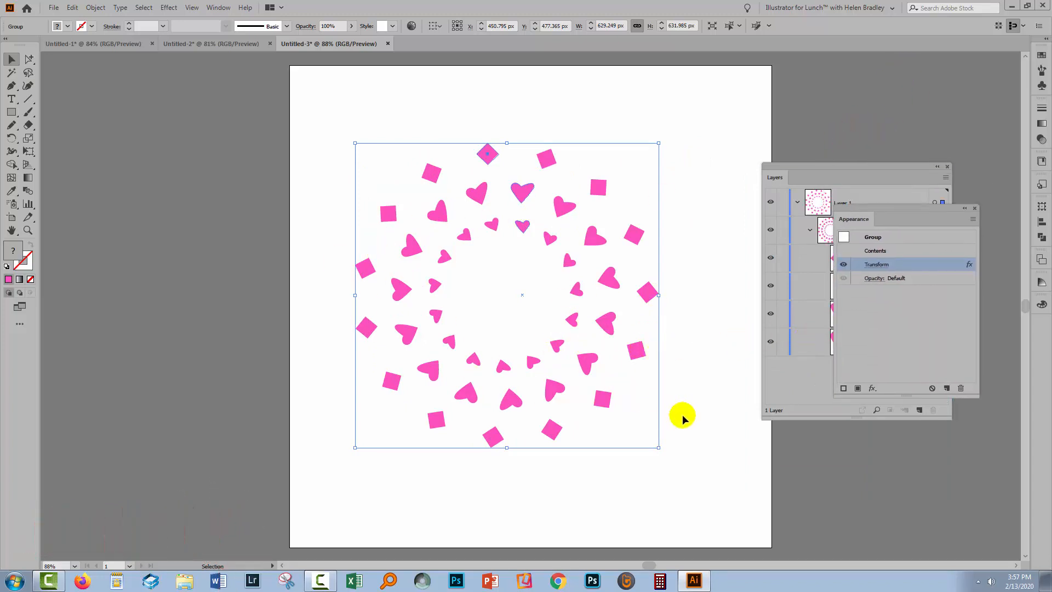
Step: Deselect the artwork and undo the Transform change, restoring the denser twenty-shape rings
click(692, 408)
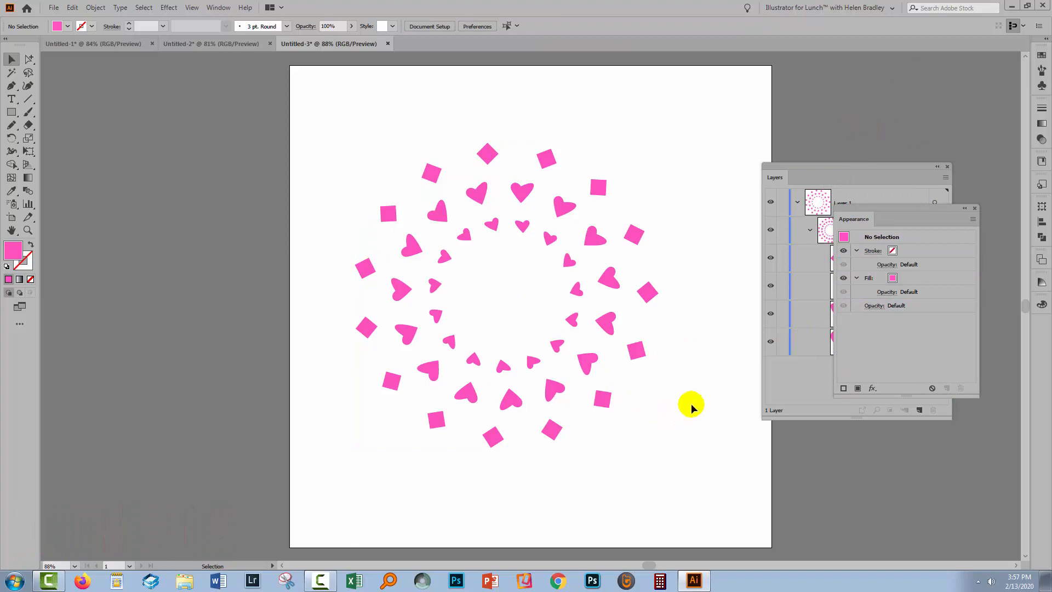
mouse_move(648, 375)
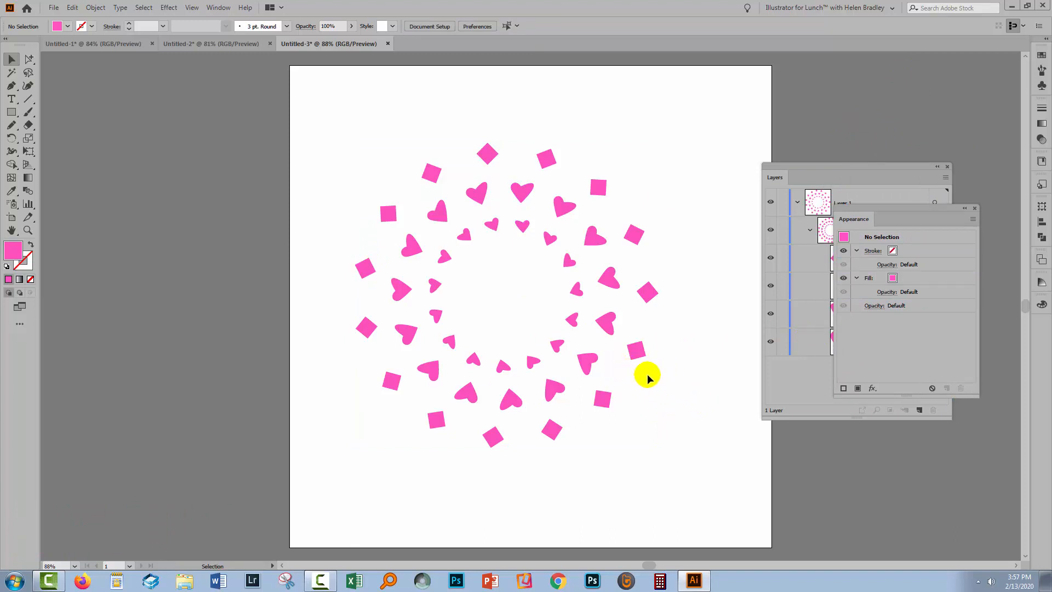
click(484, 149)
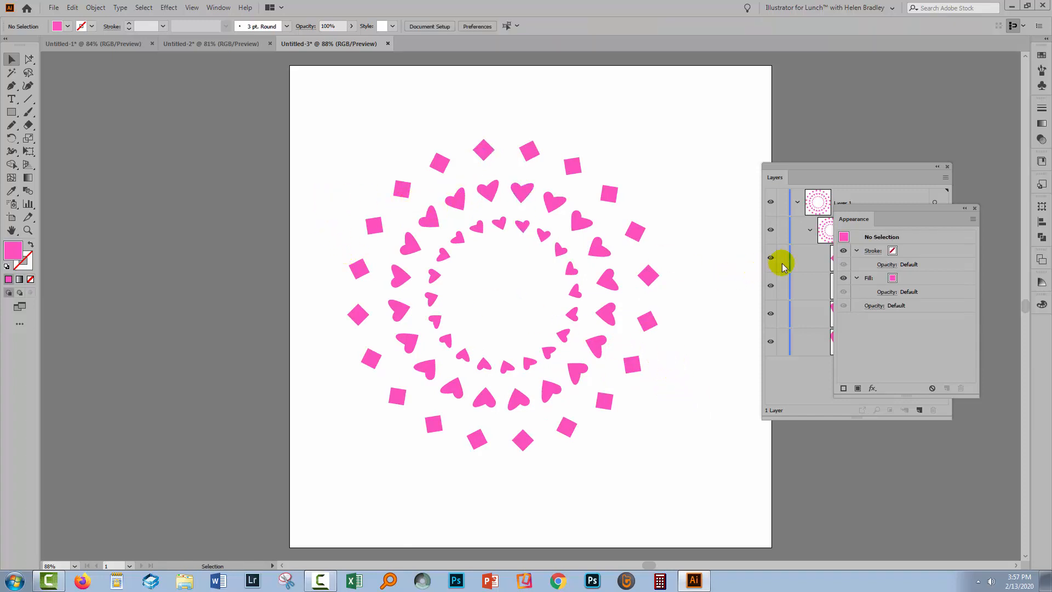
Step: Target the diamond in the Layers panel and change its fill from pink to cyan
click(975, 209)
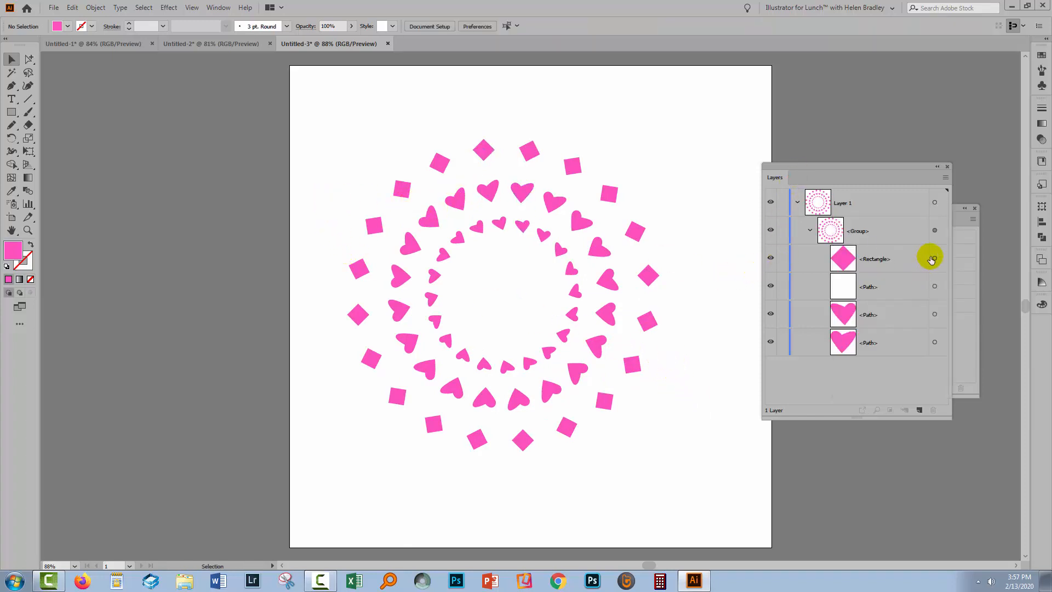
click(935, 259)
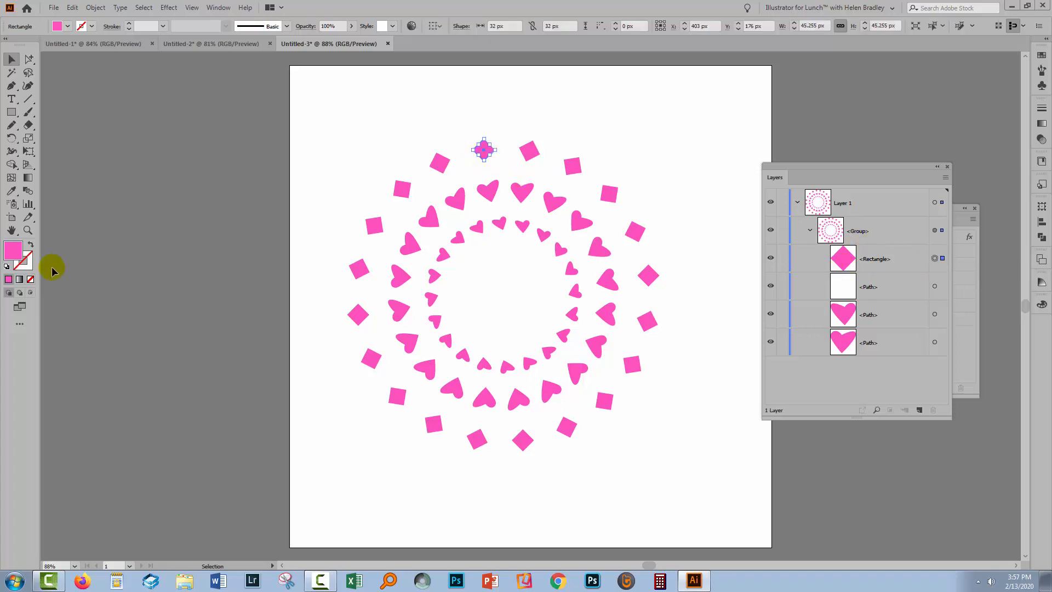
double_click(13, 249)
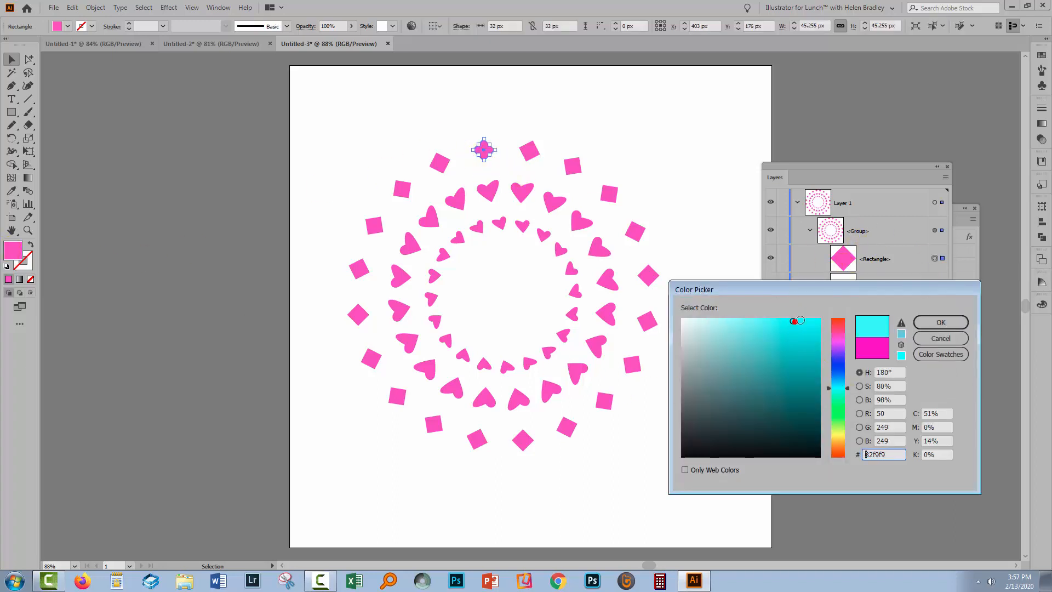
click(940, 322)
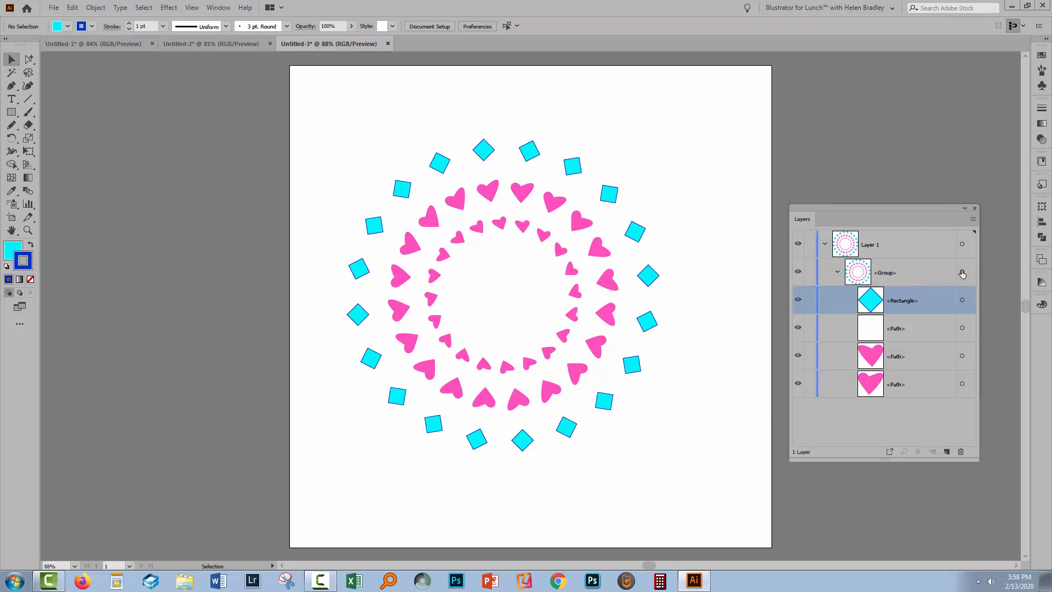
click(963, 273)
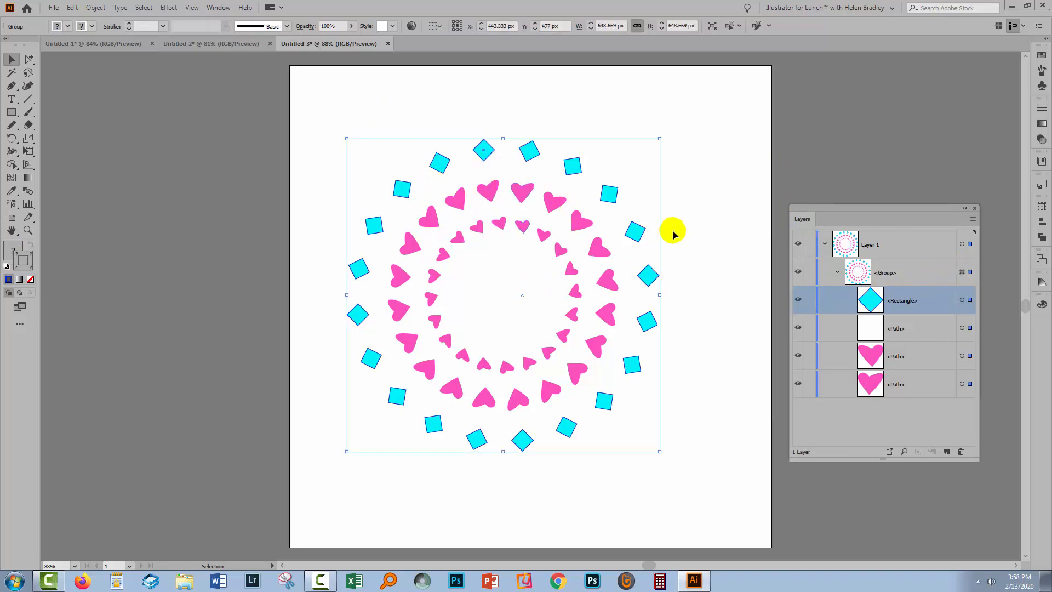
click(468, 148)
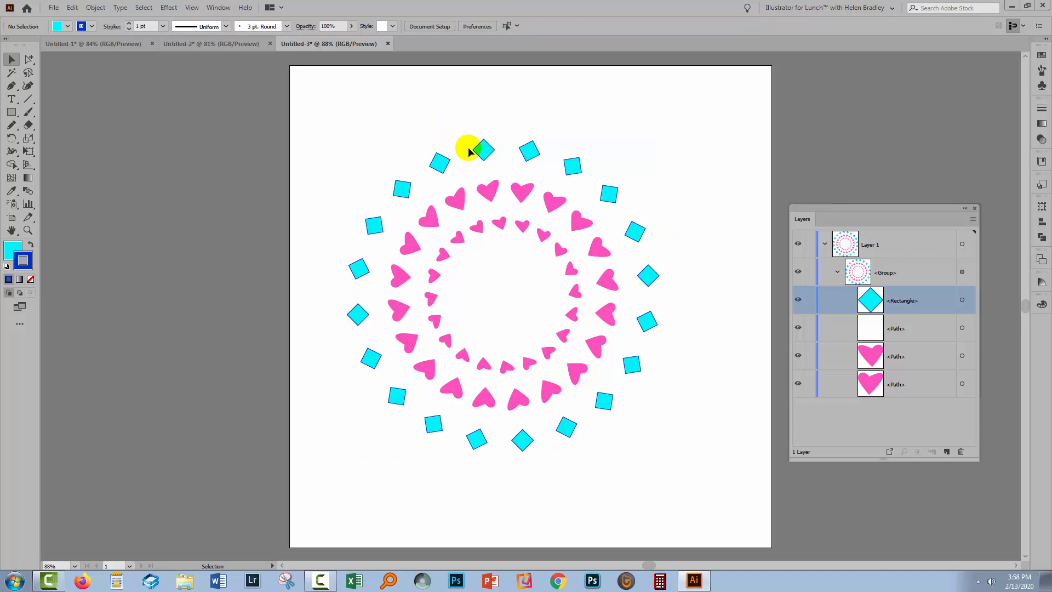
mouse_move(533, 249)
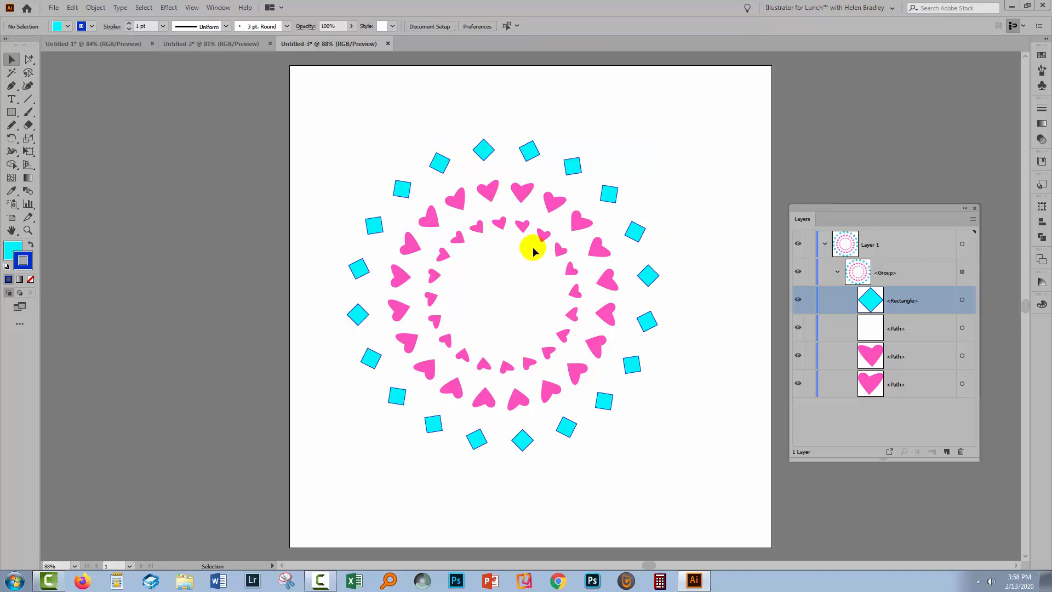
mouse_move(866, 355)
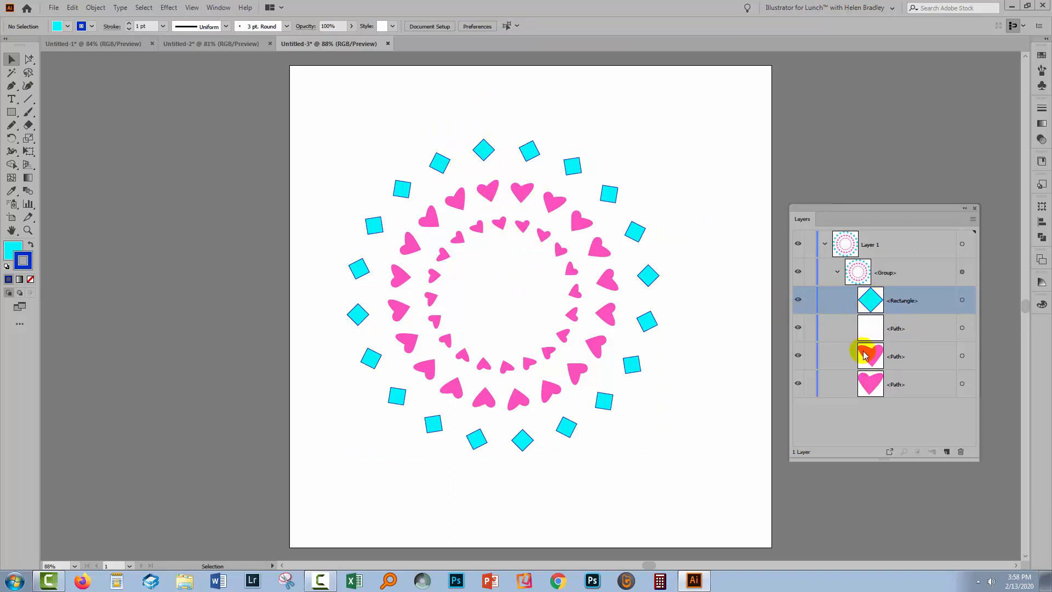
mouse_move(932, 279)
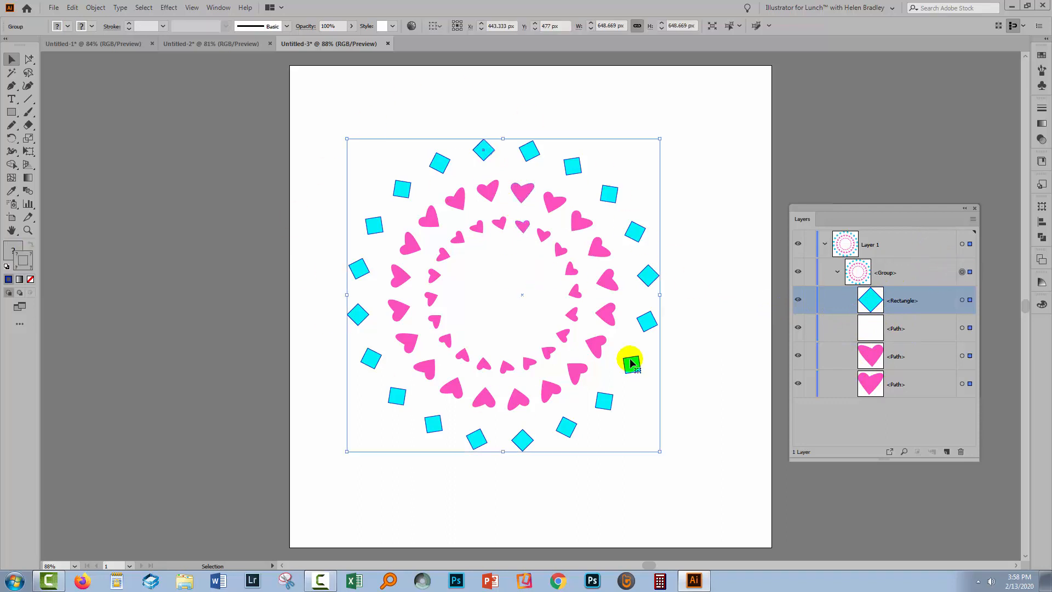
mouse_move(502, 310)
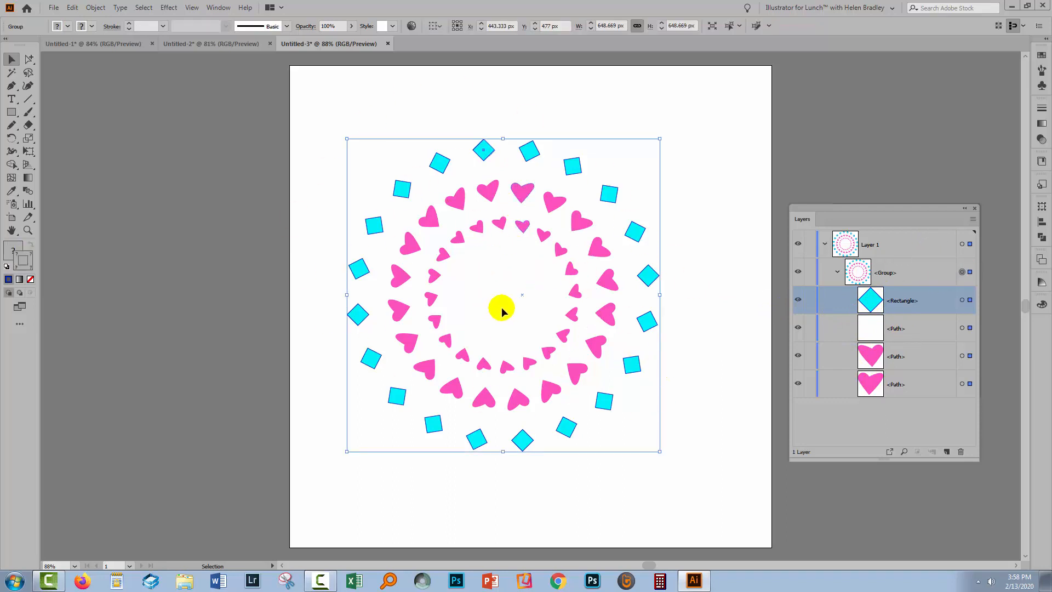
mouse_move(493, 280)
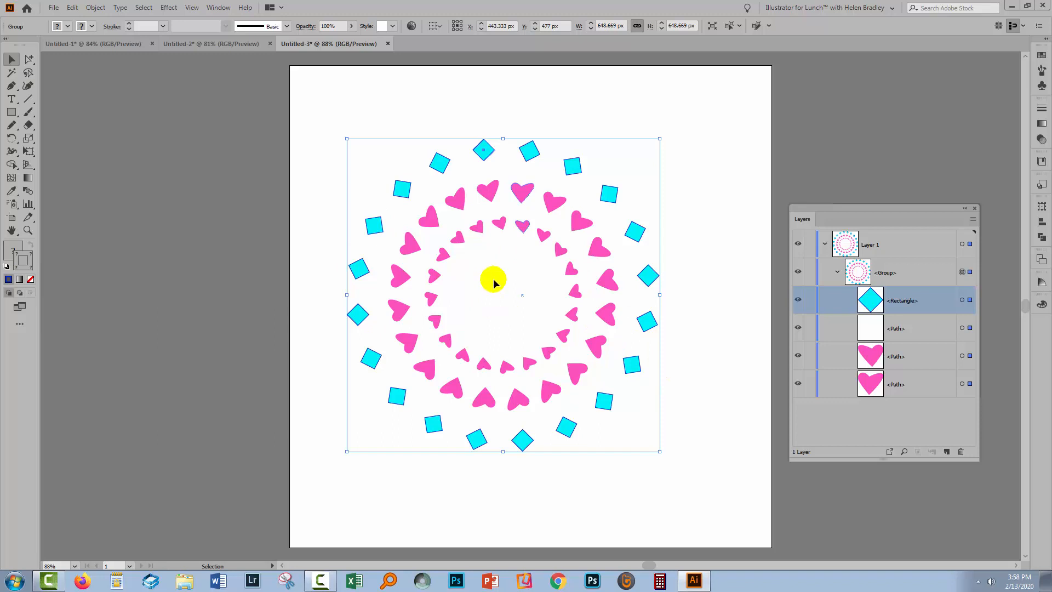
mouse_move(456, 256)
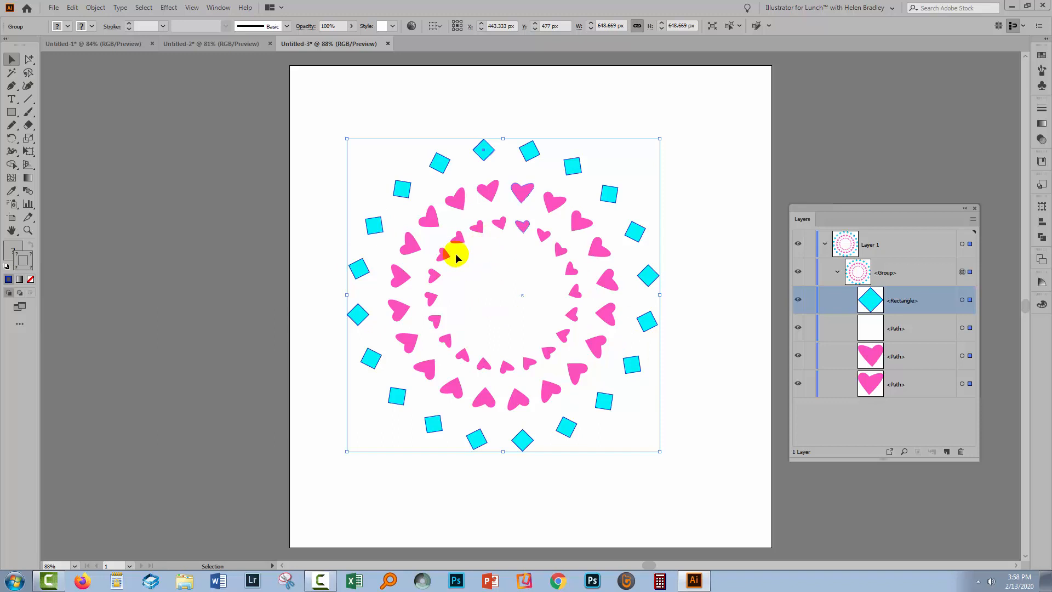
mouse_move(515, 315)
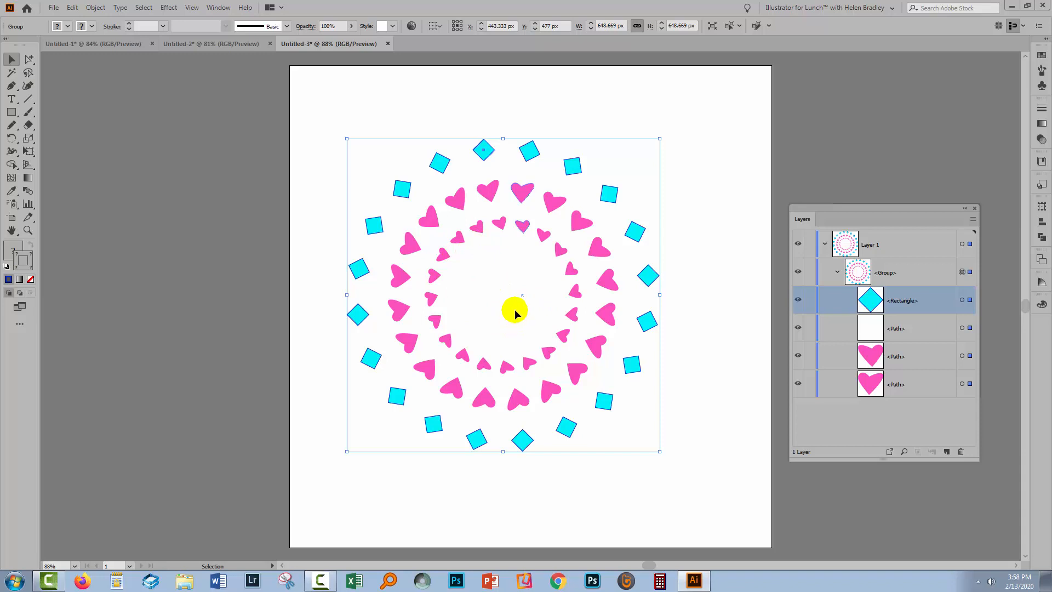
mouse_move(533, 243)
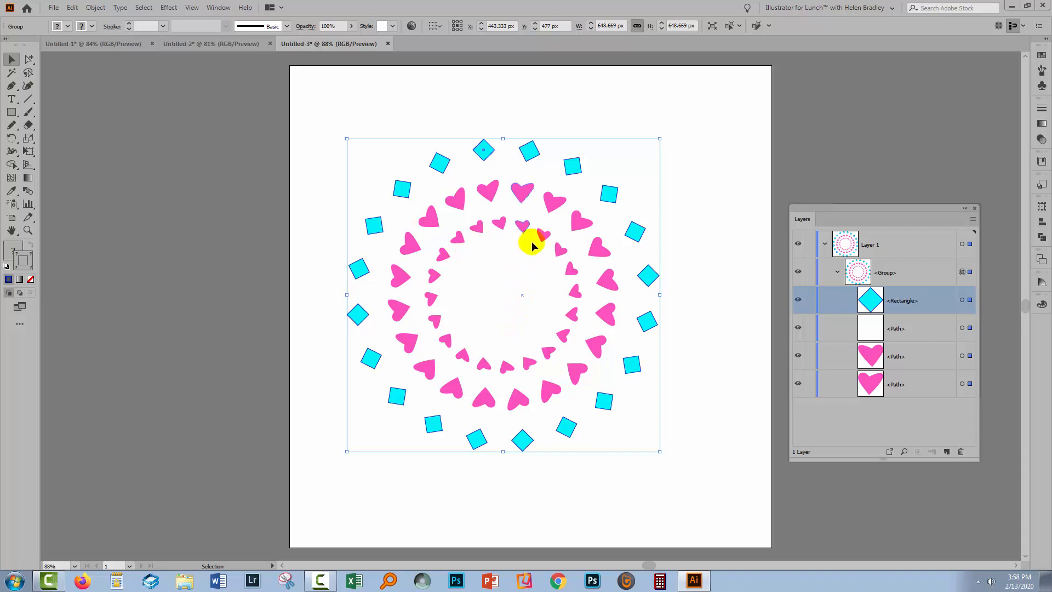
mouse_move(521, 330)
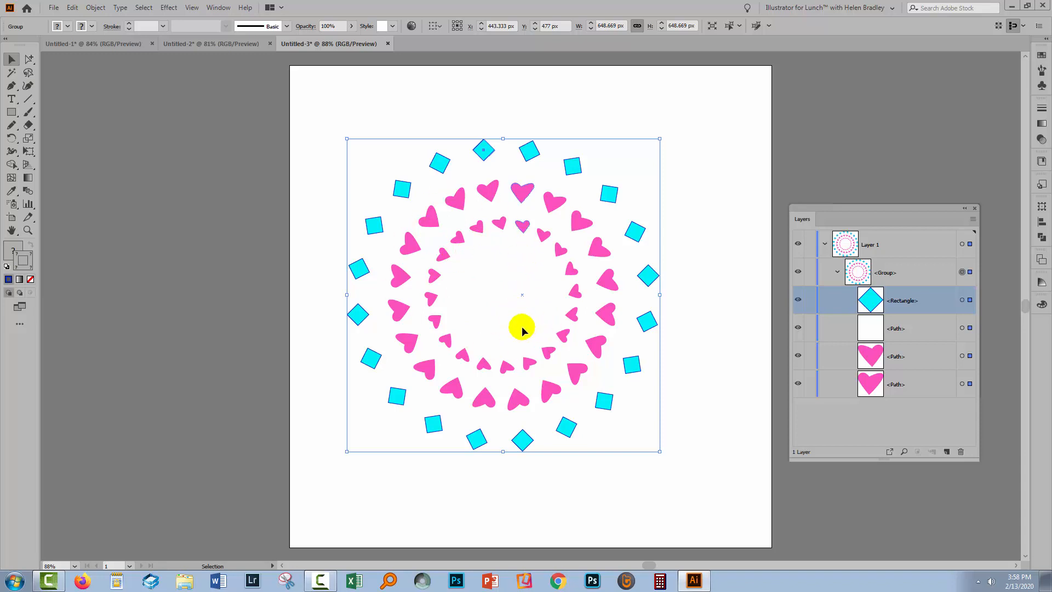
mouse_move(413, 221)
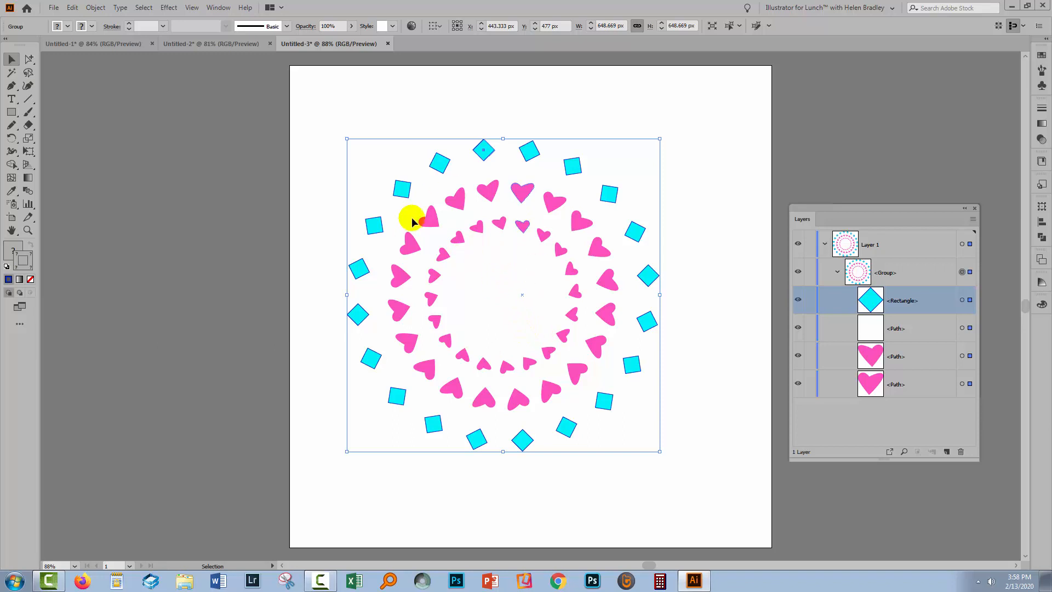
mouse_move(965, 259)
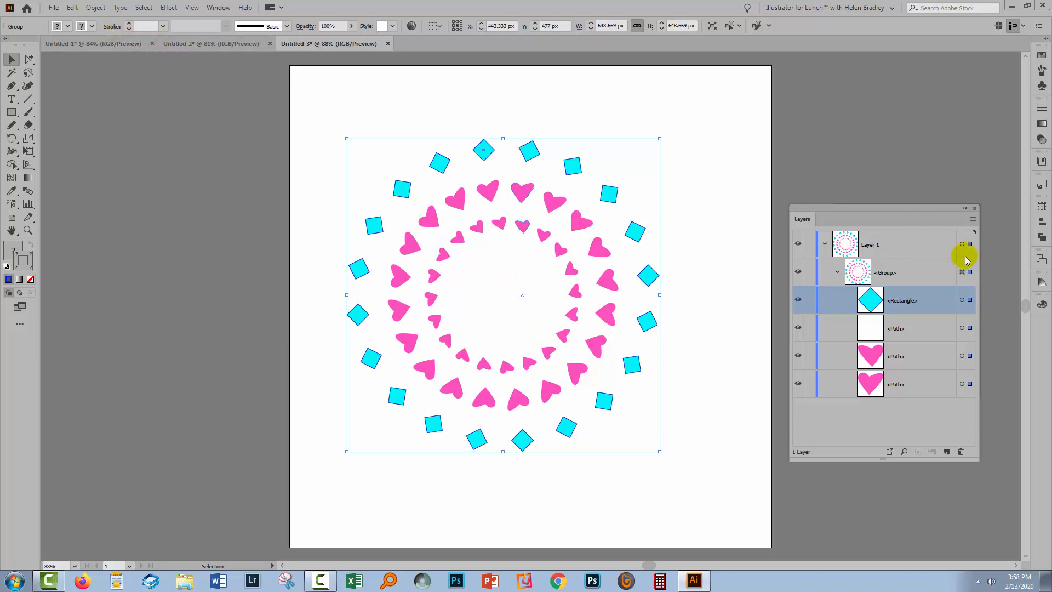
mouse_move(95, 8)
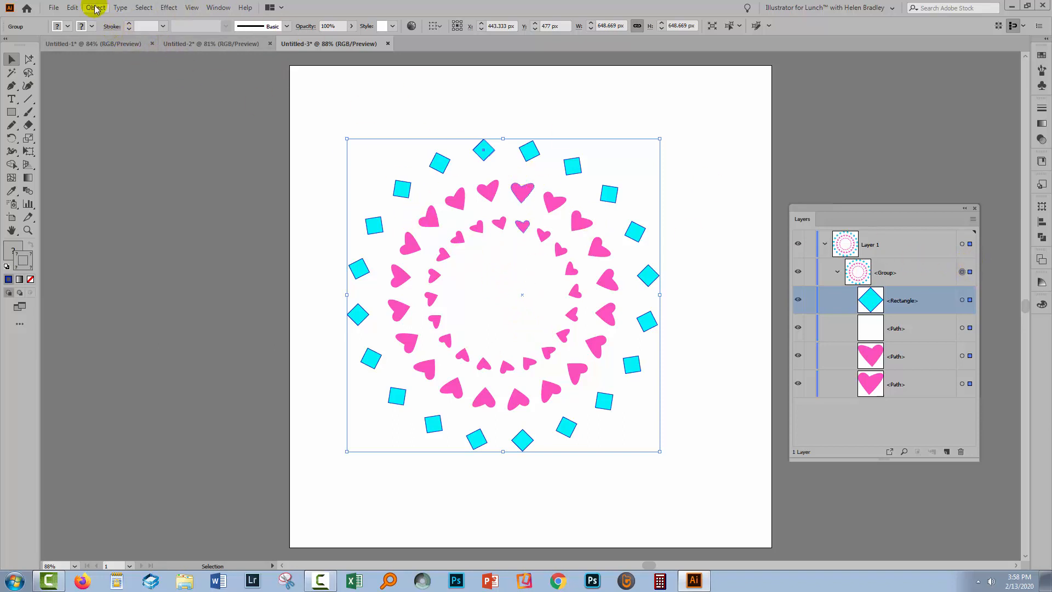
Step: Expand the rotated appearance into real shapes via Object > Expand Appearance
click(96, 8)
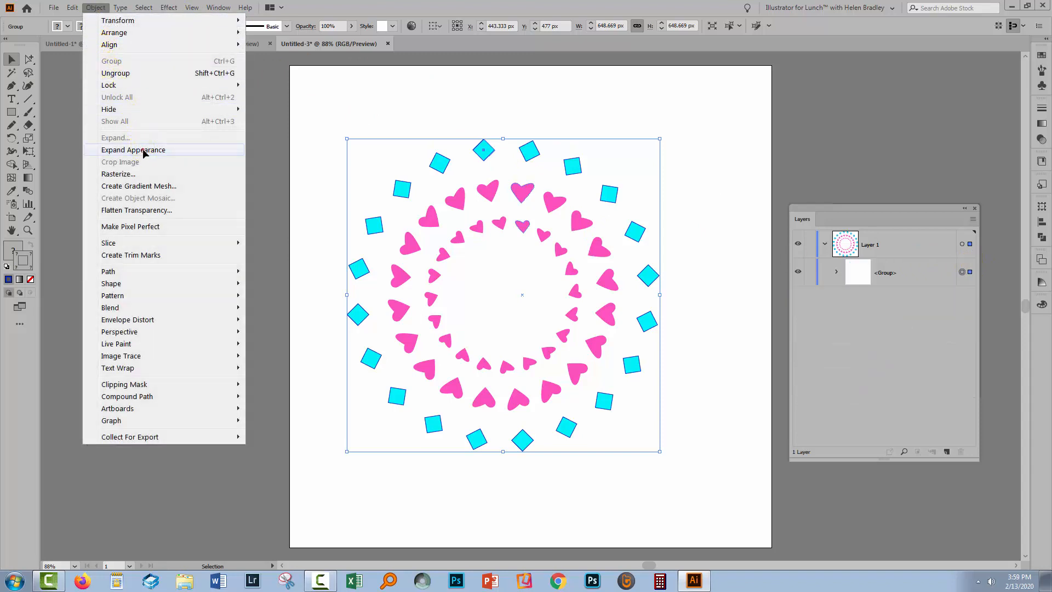
click(133, 150)
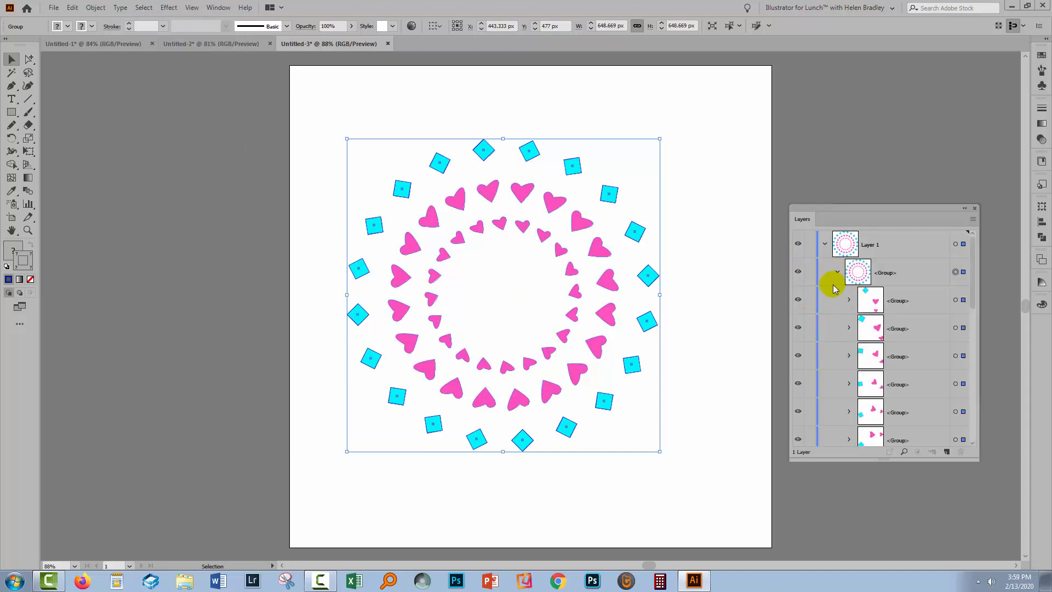
scroll(down, 3)
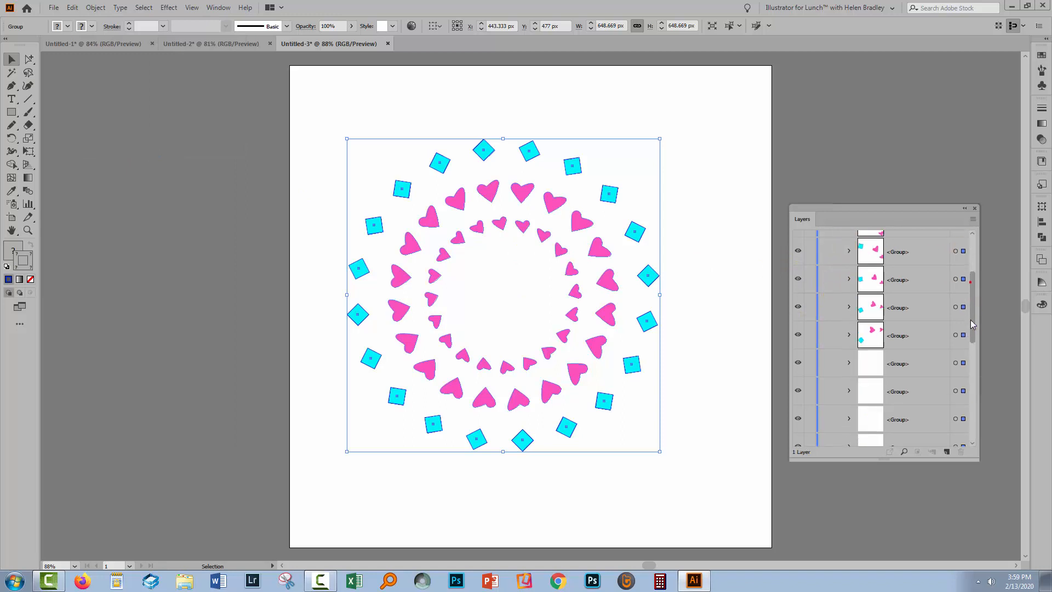
scroll(up, 3)
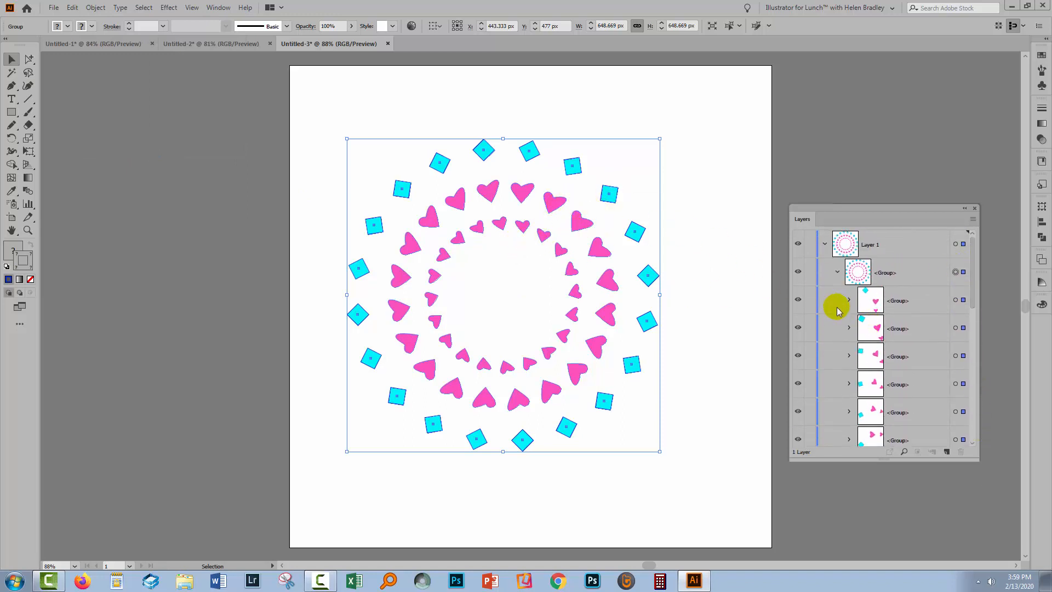
Step: Inspect the first expanded sub-group's paths in the Layers panel, then fold it back up
click(848, 300)
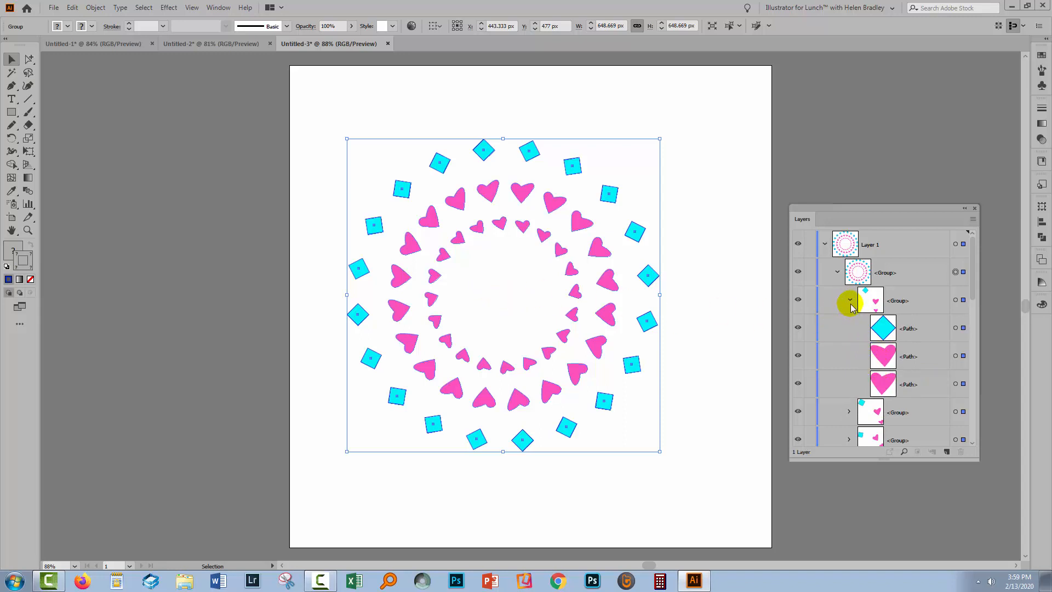
click(849, 301)
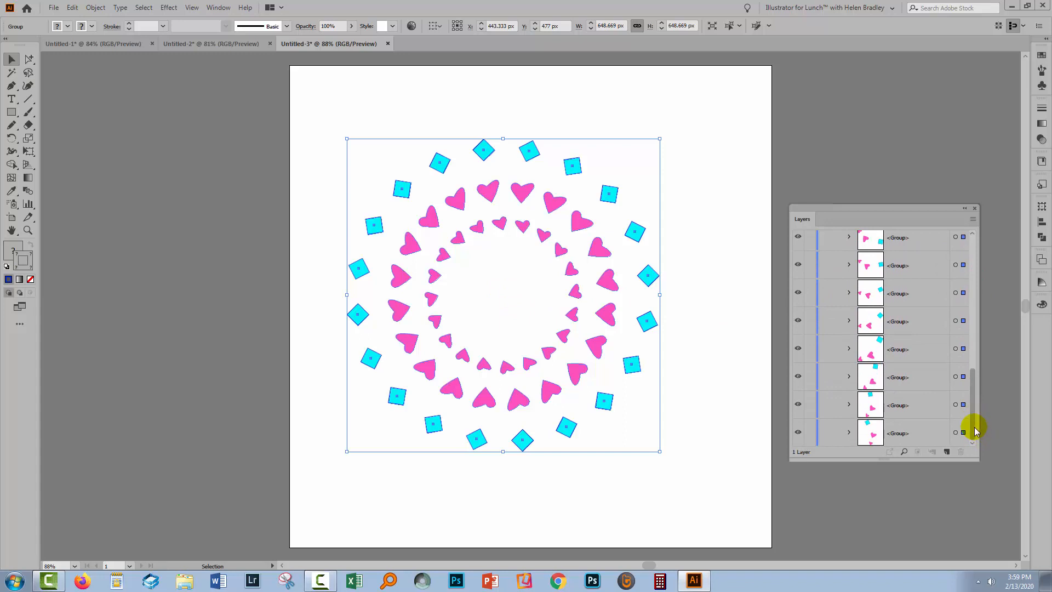
scroll(up, 3)
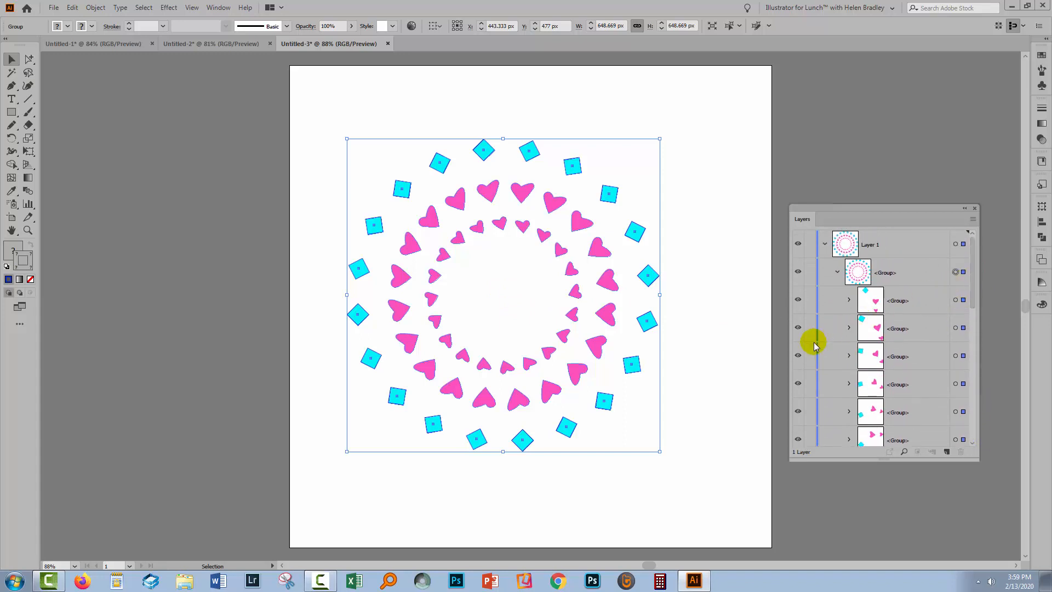
mouse_move(709, 368)
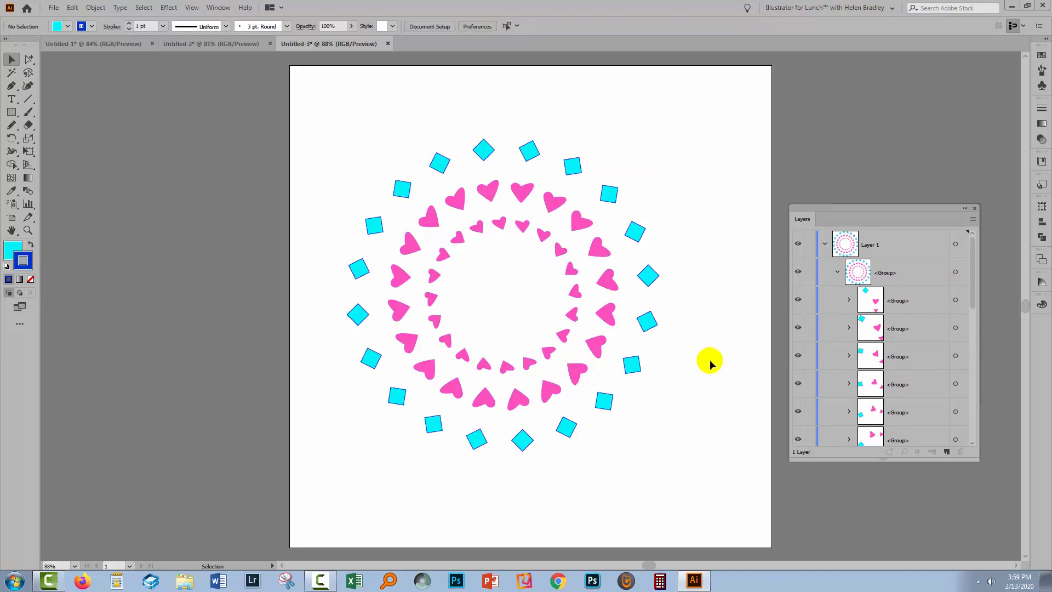
mouse_move(701, 169)
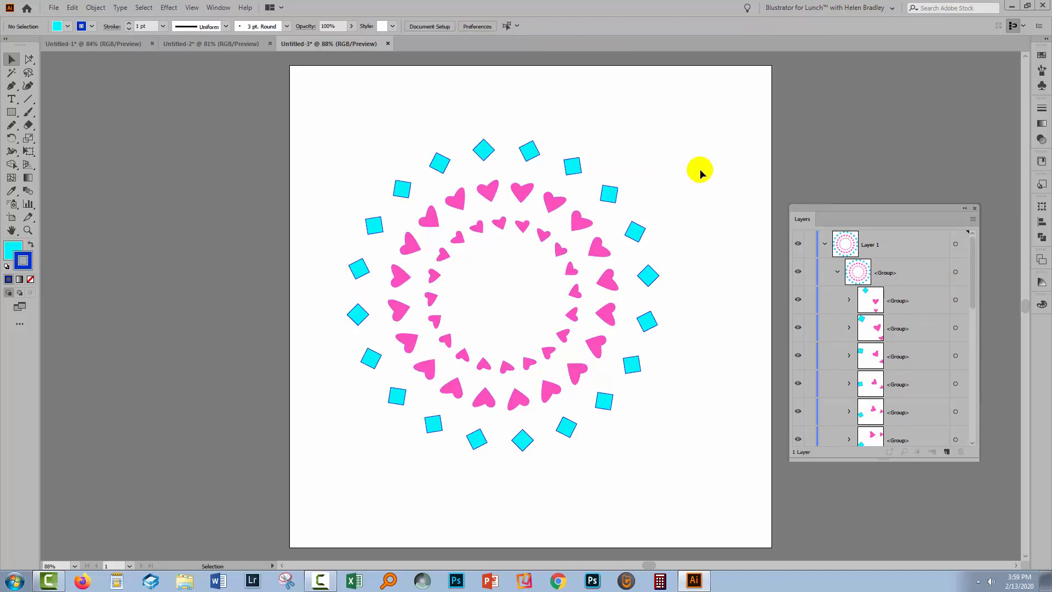
mouse_move(848, 300)
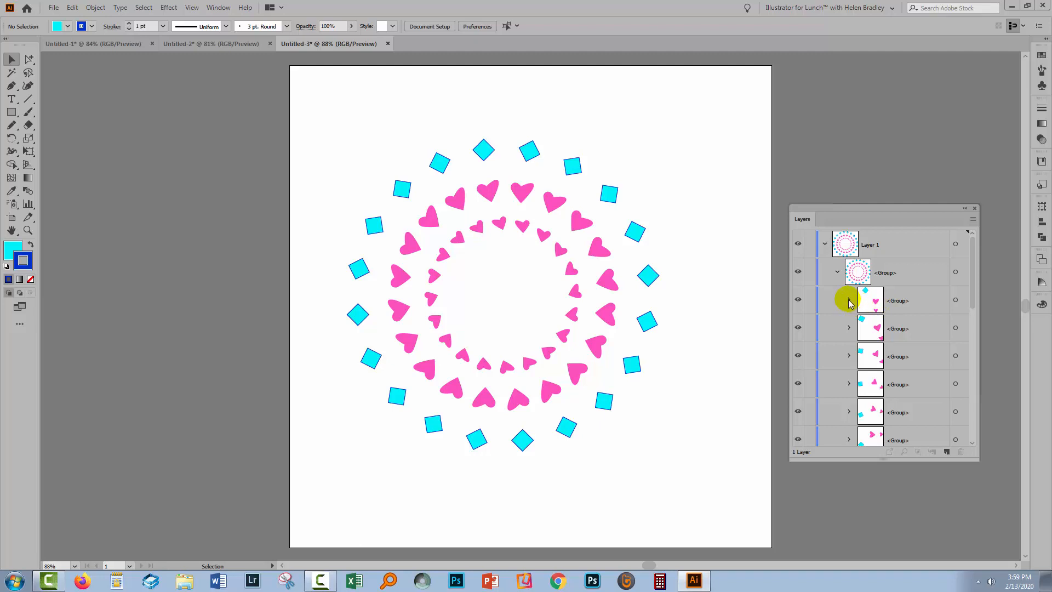
mouse_move(733, 303)
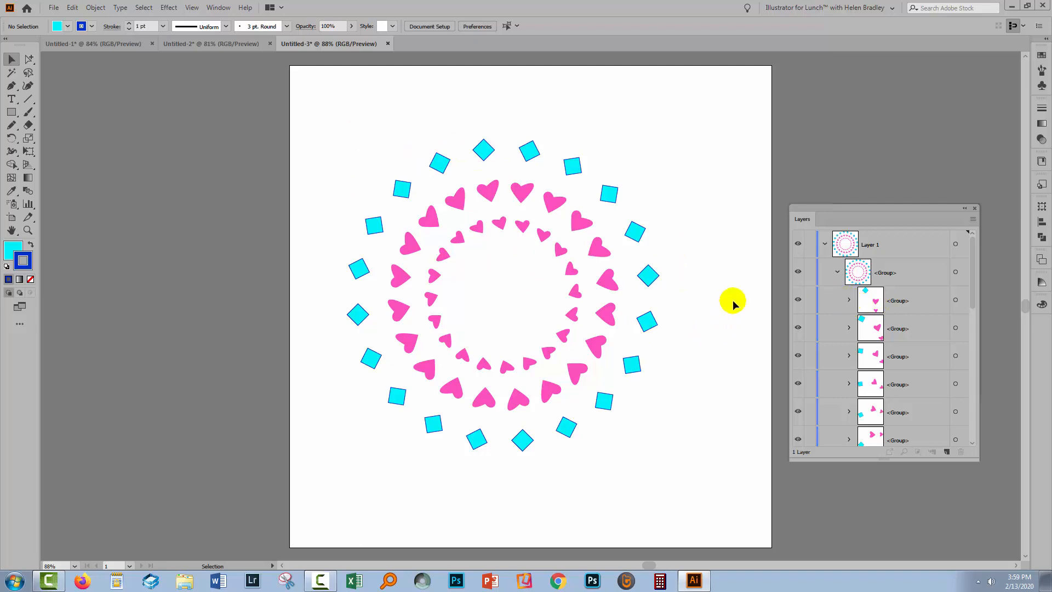
Step: Collapse the top-level group so its many sub-groups fold under one entry in Layer 1
click(836, 272)
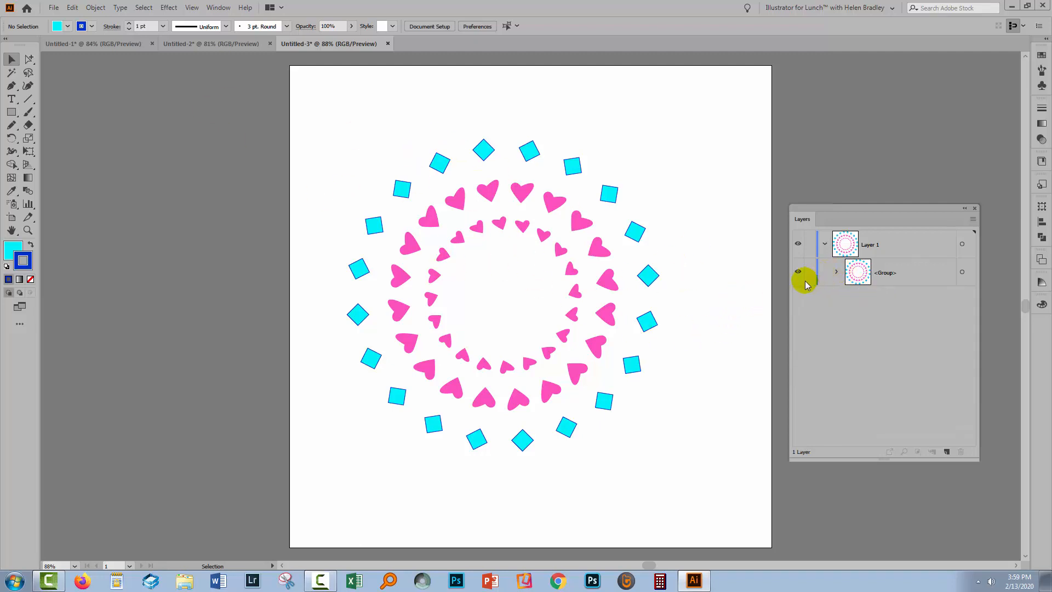